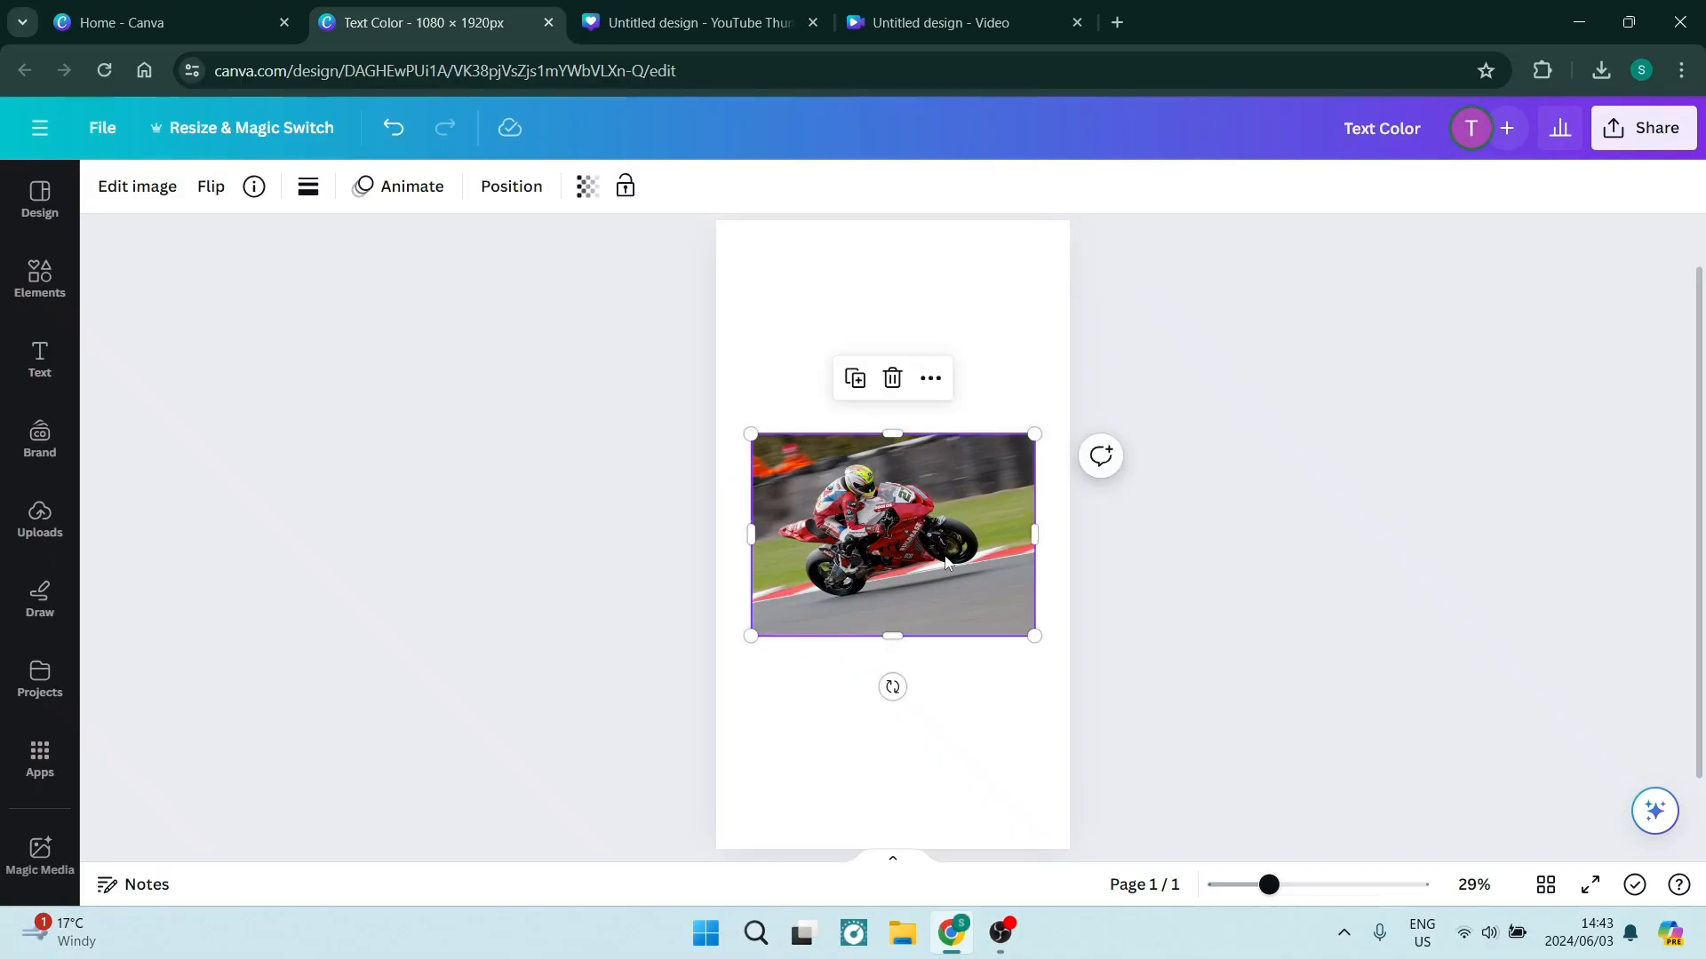
mouse_move(887, 563)
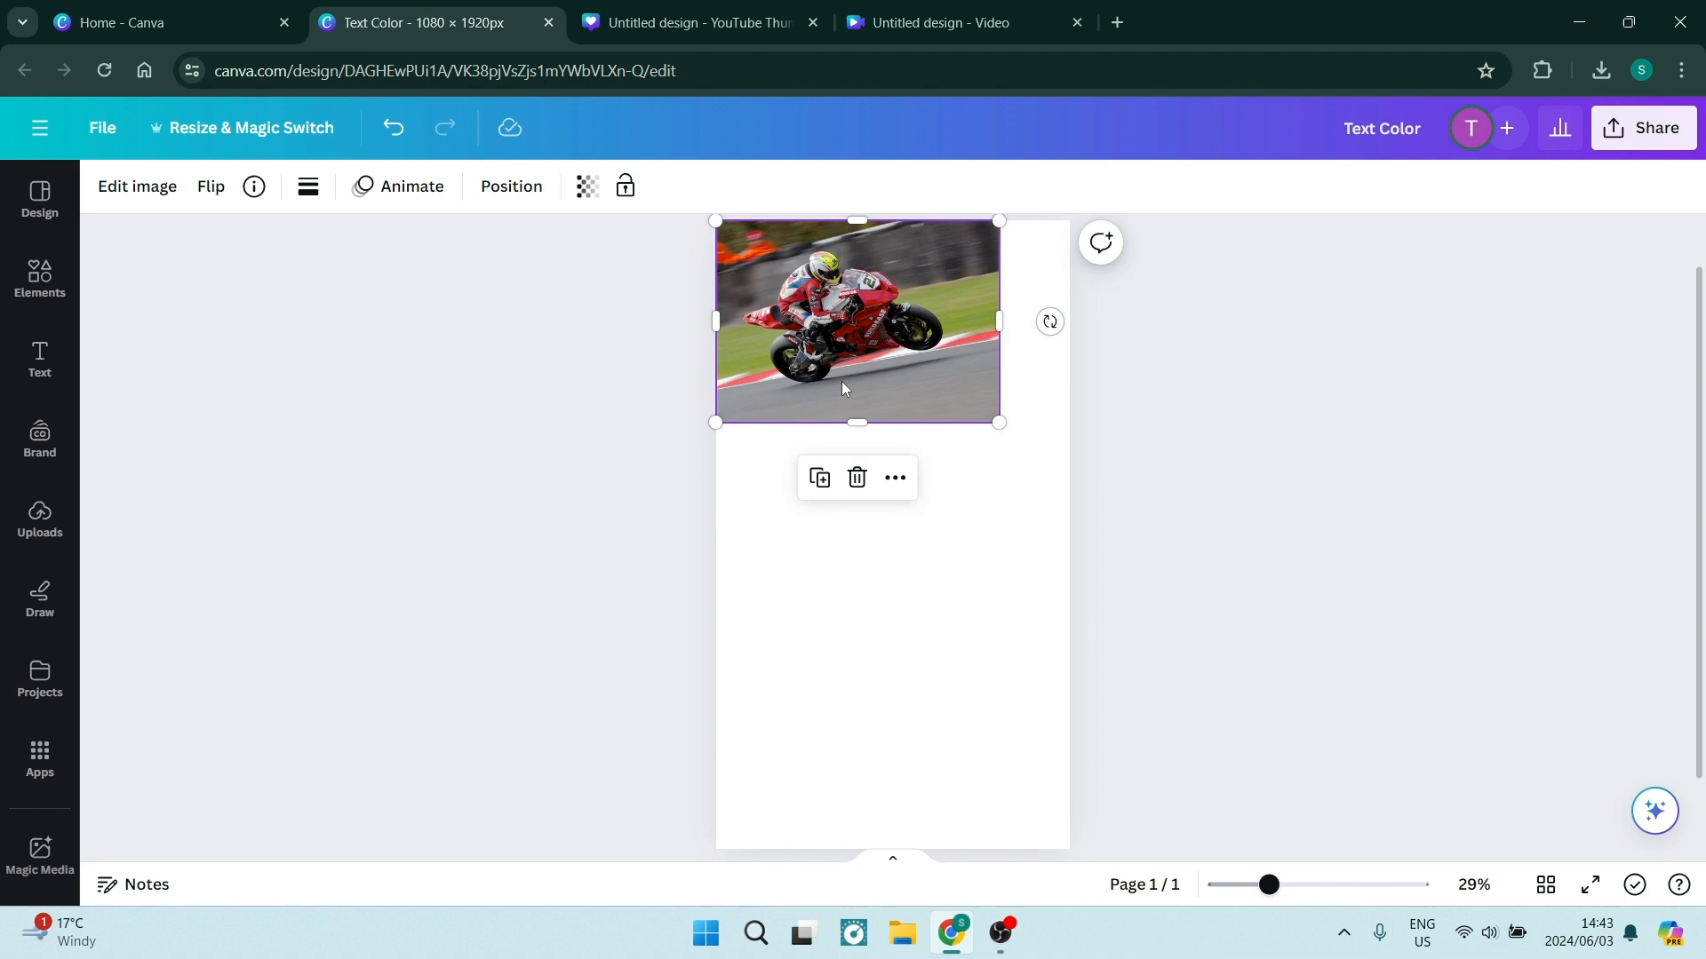
- Copy the motorcycle photo placed at the top of the tall page
right_click(844, 381)
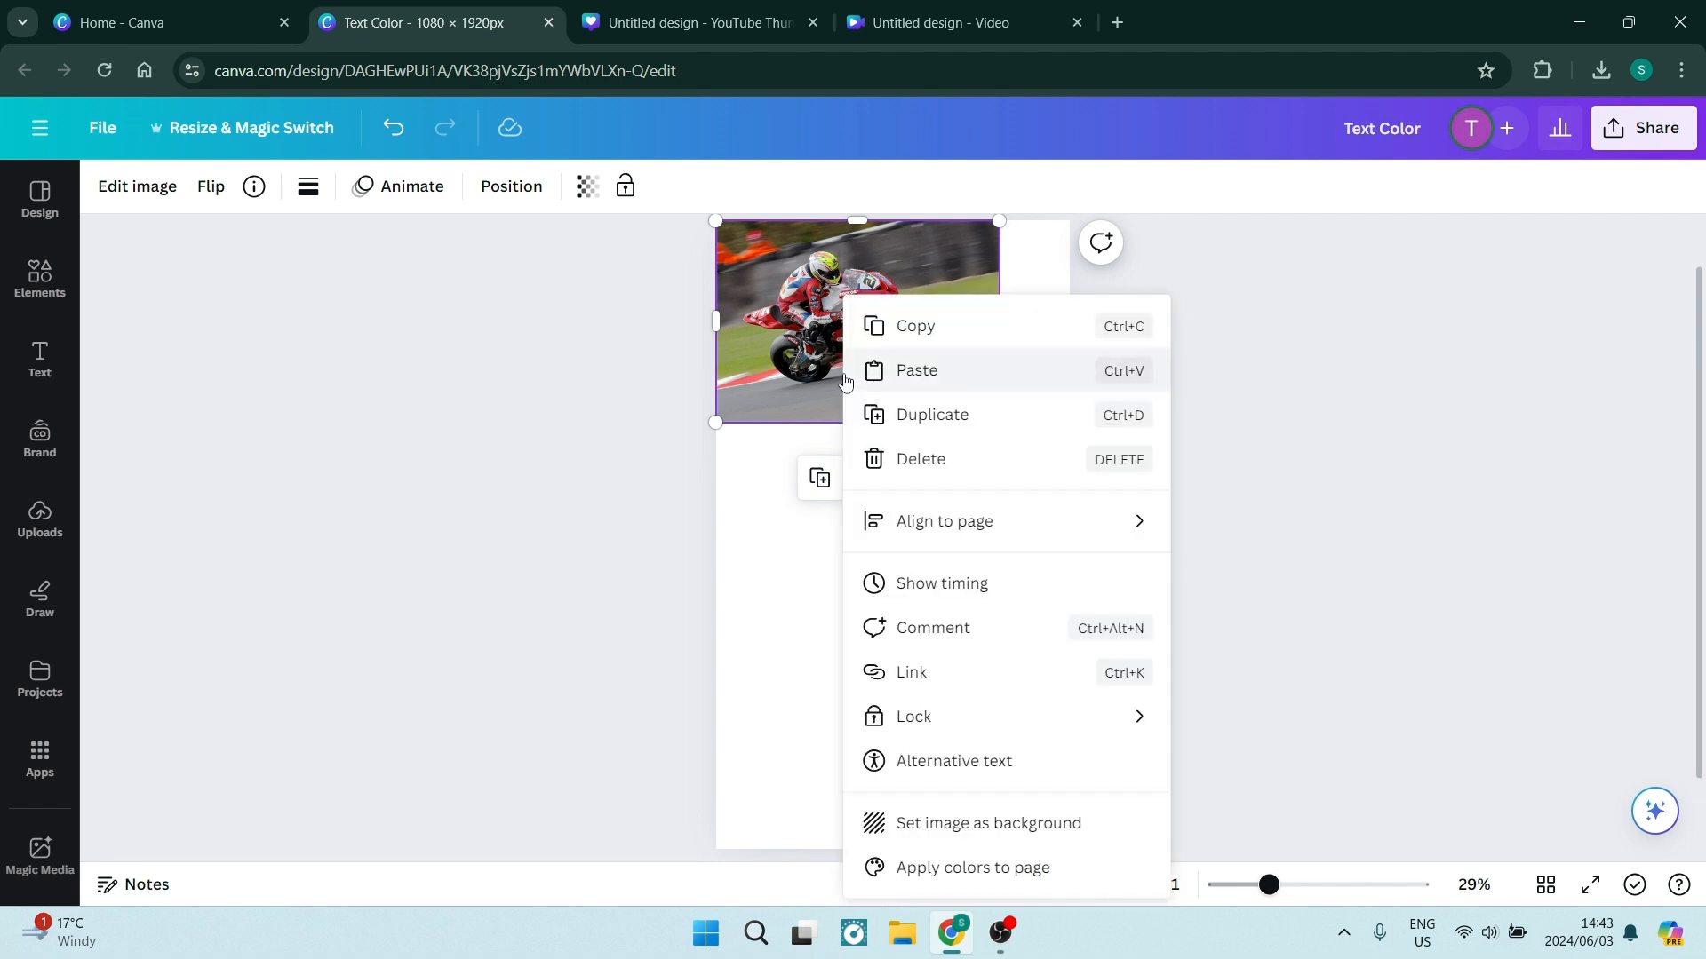
mouse_move(974, 393)
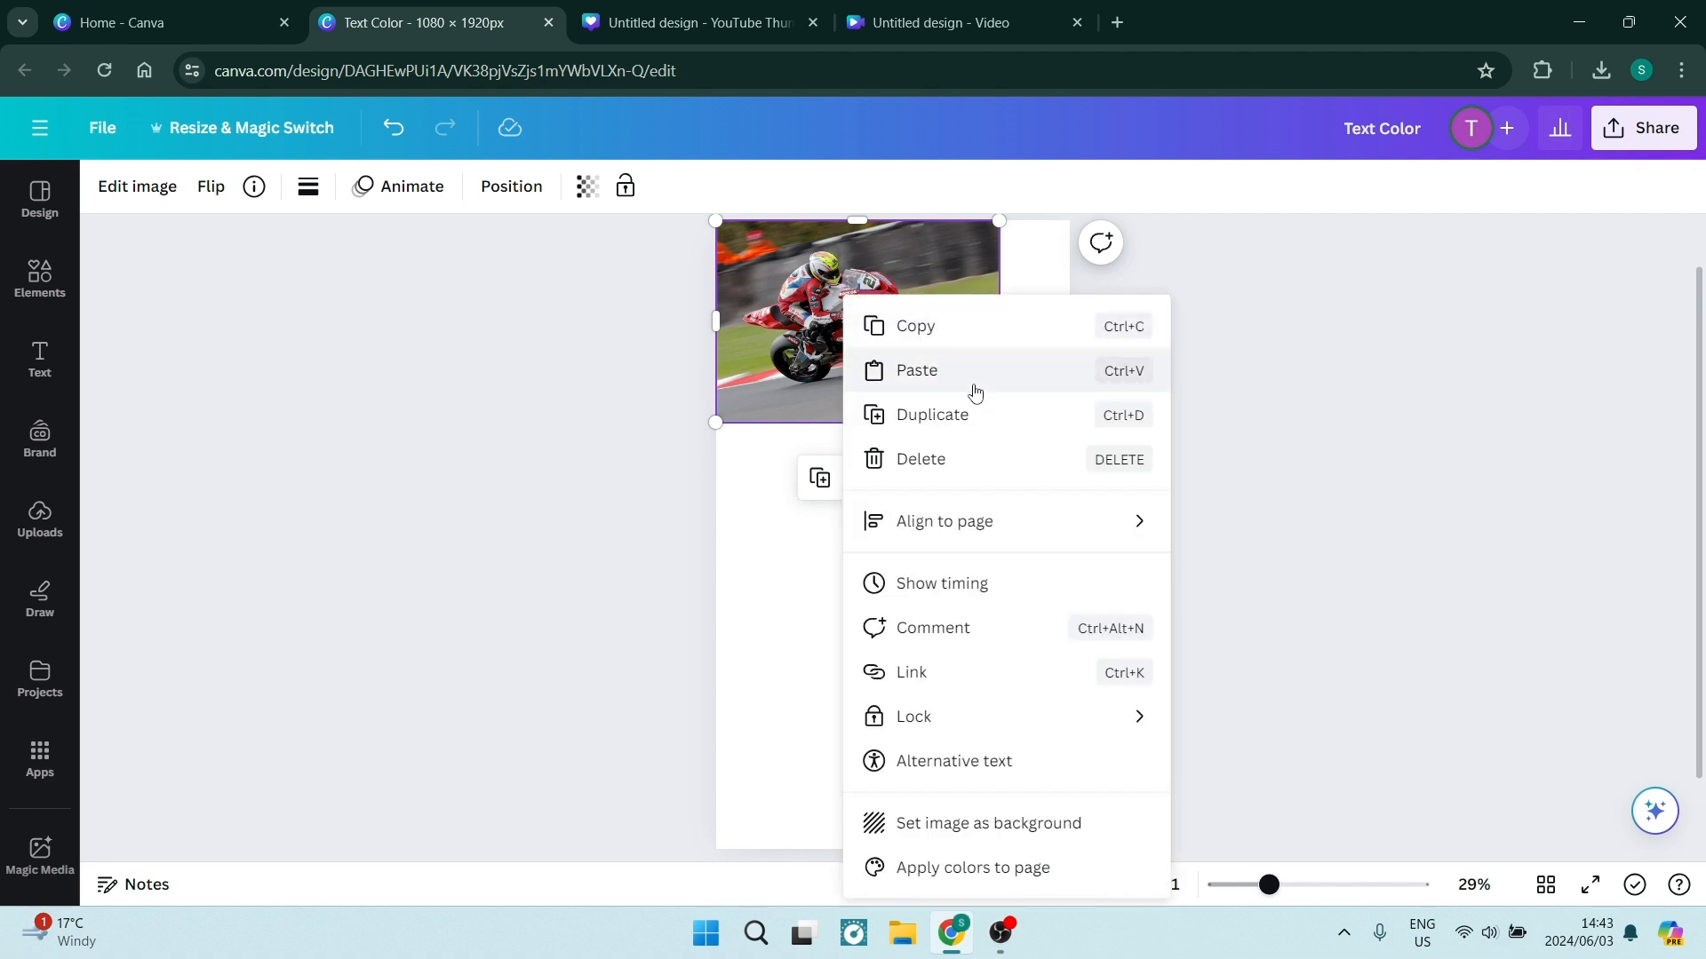
mouse_move(1006, 363)
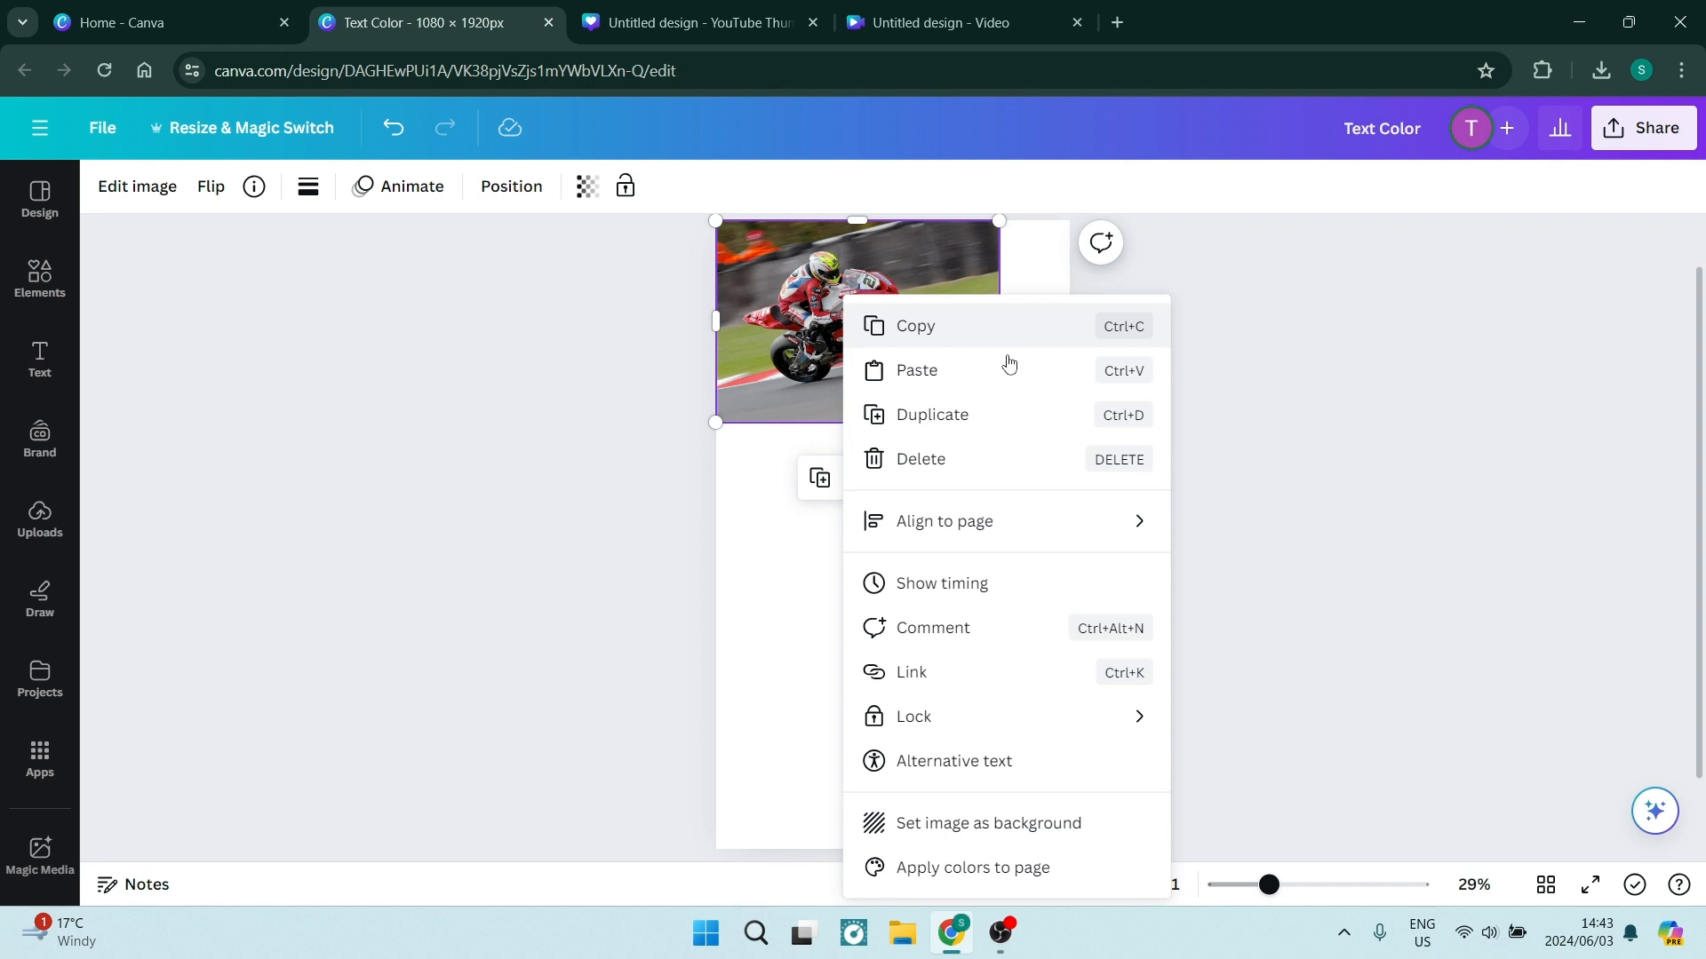
mouse_move(1062, 335)
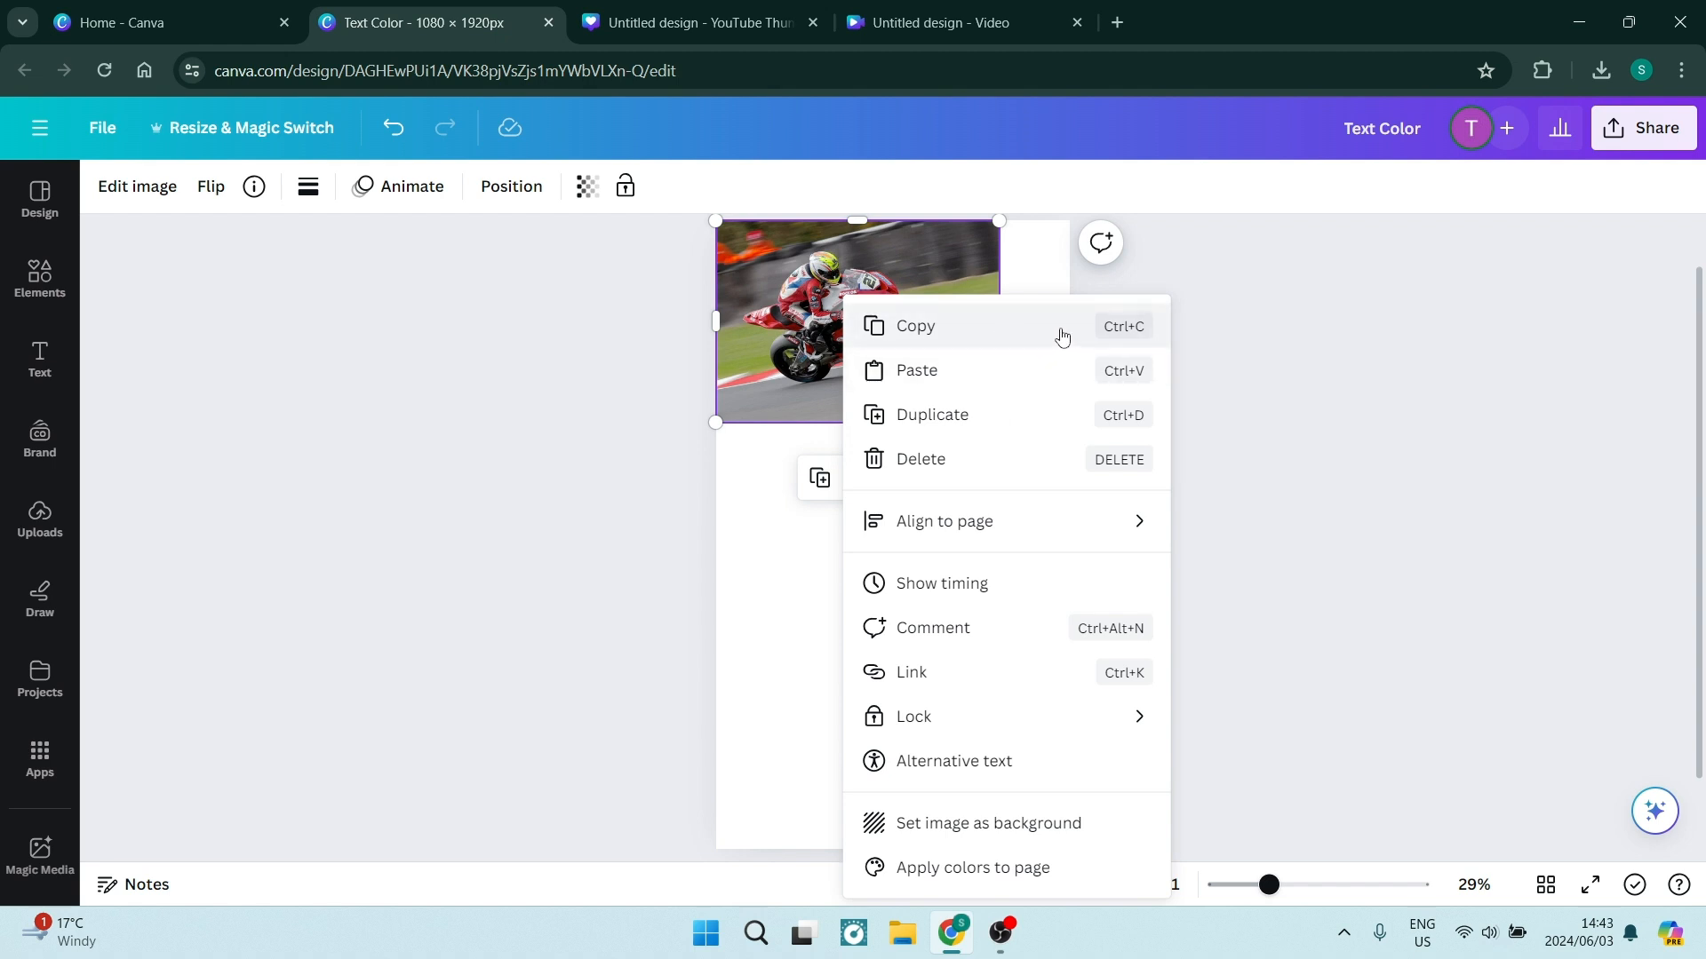
mouse_move(1056, 372)
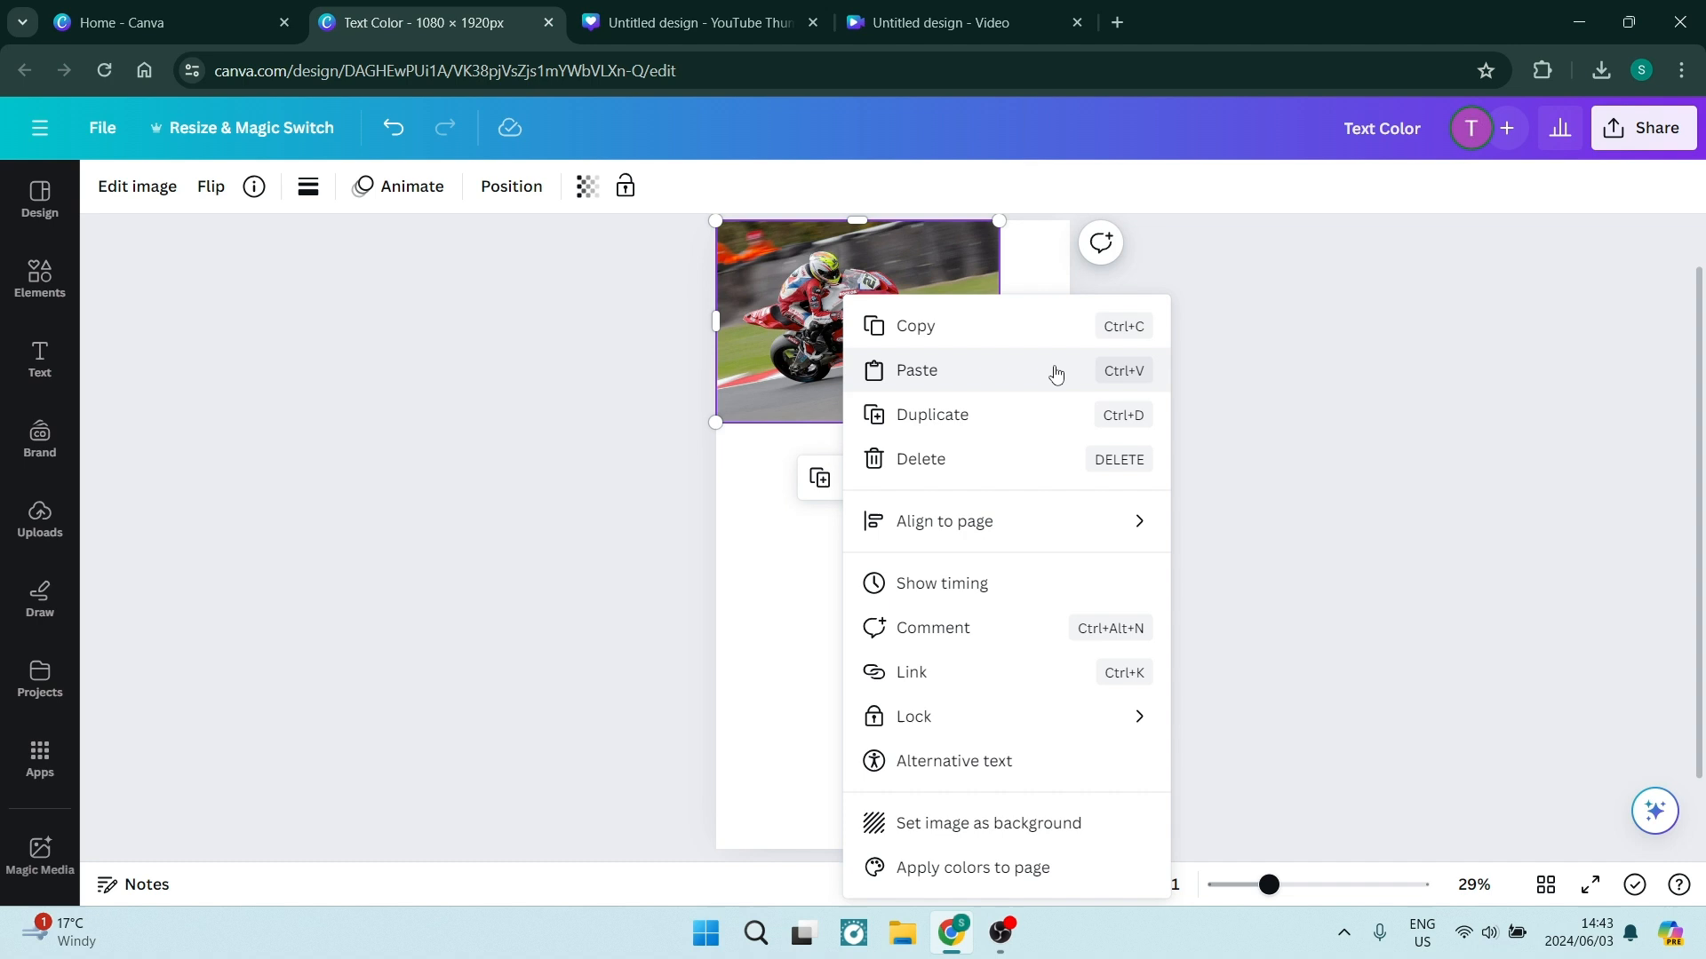
mouse_move(1048, 364)
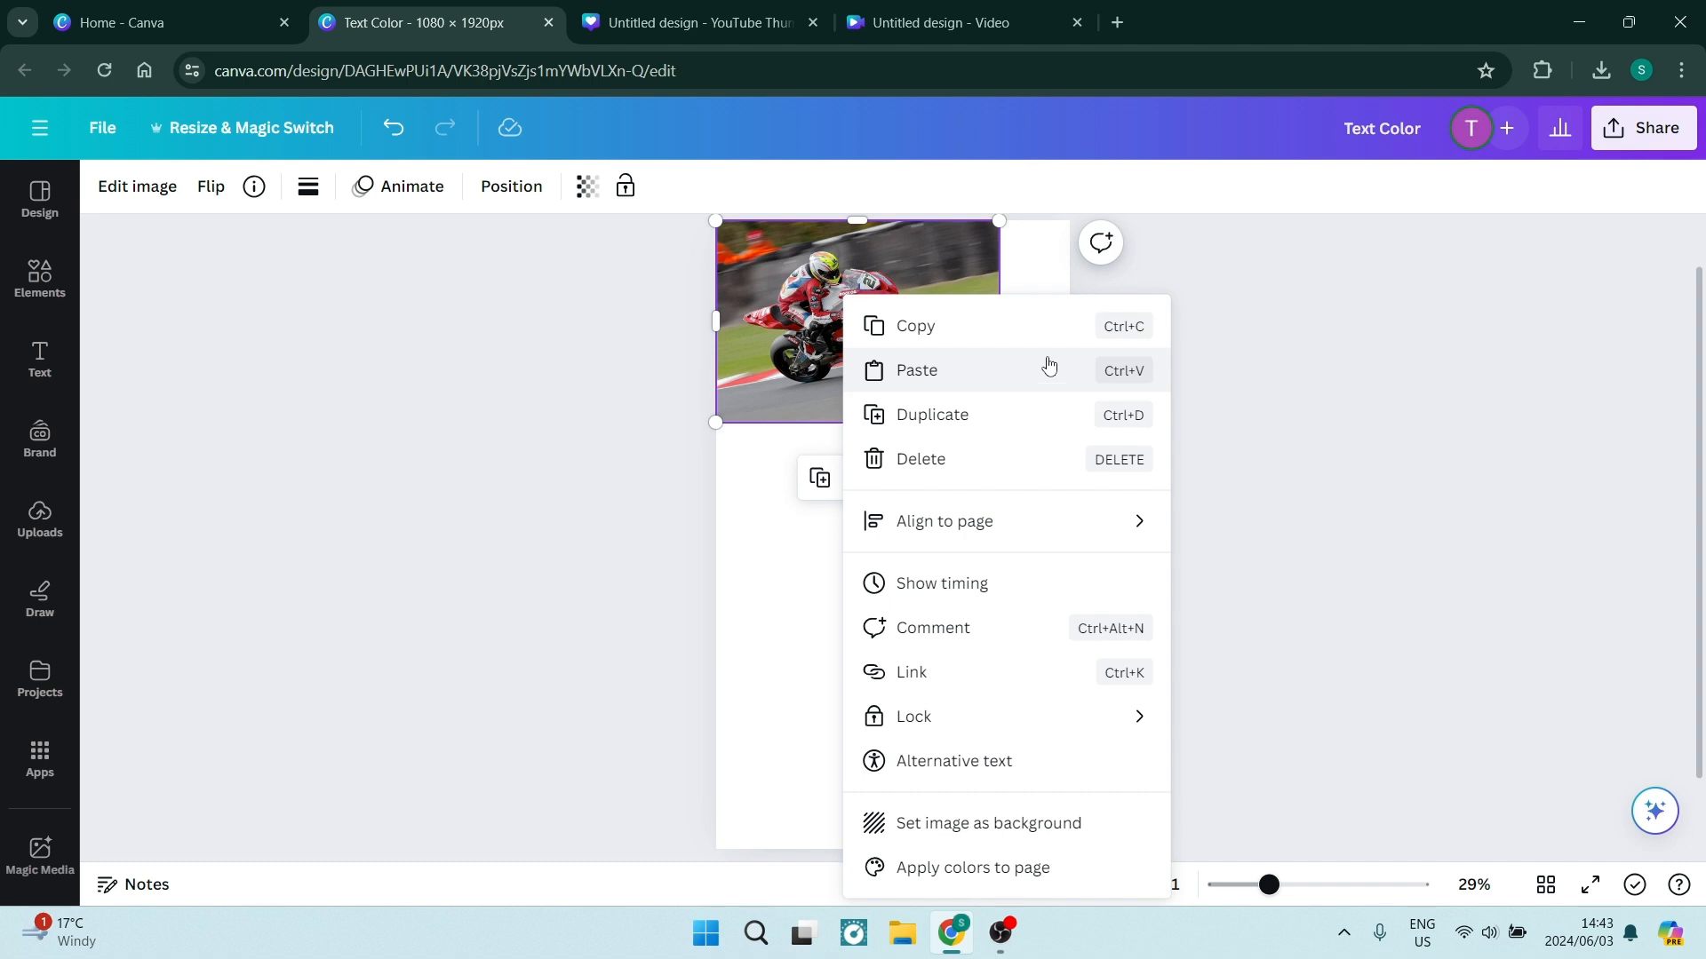
mouse_move(1007, 325)
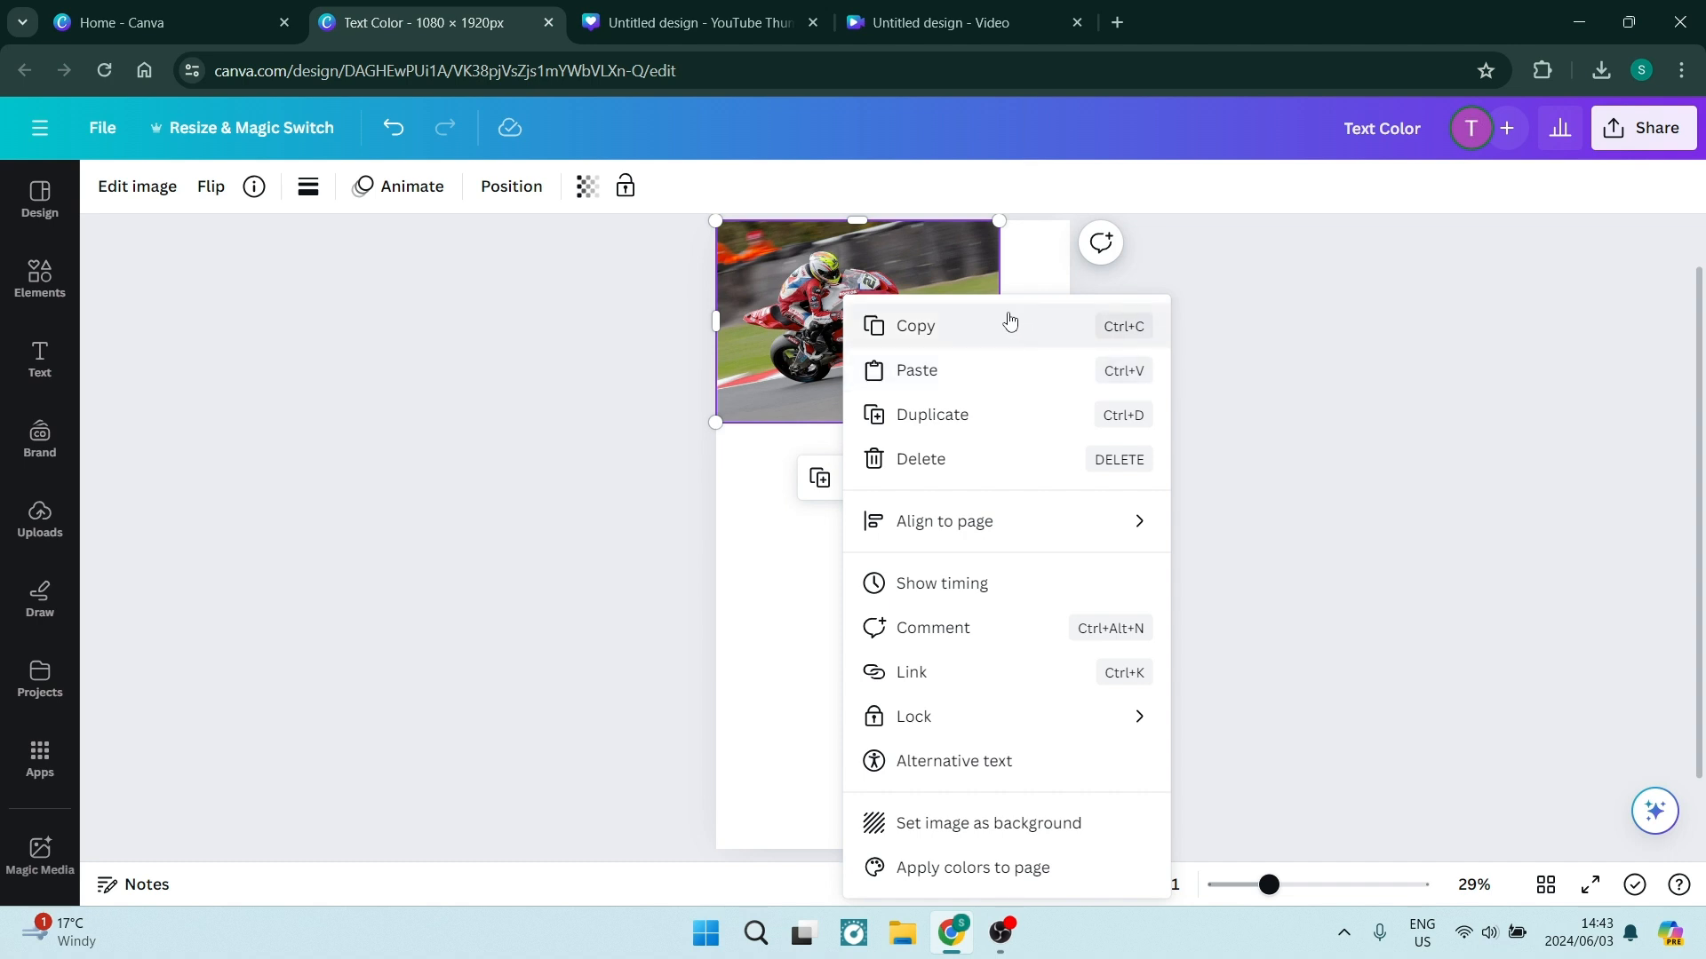
left_click(958, 615)
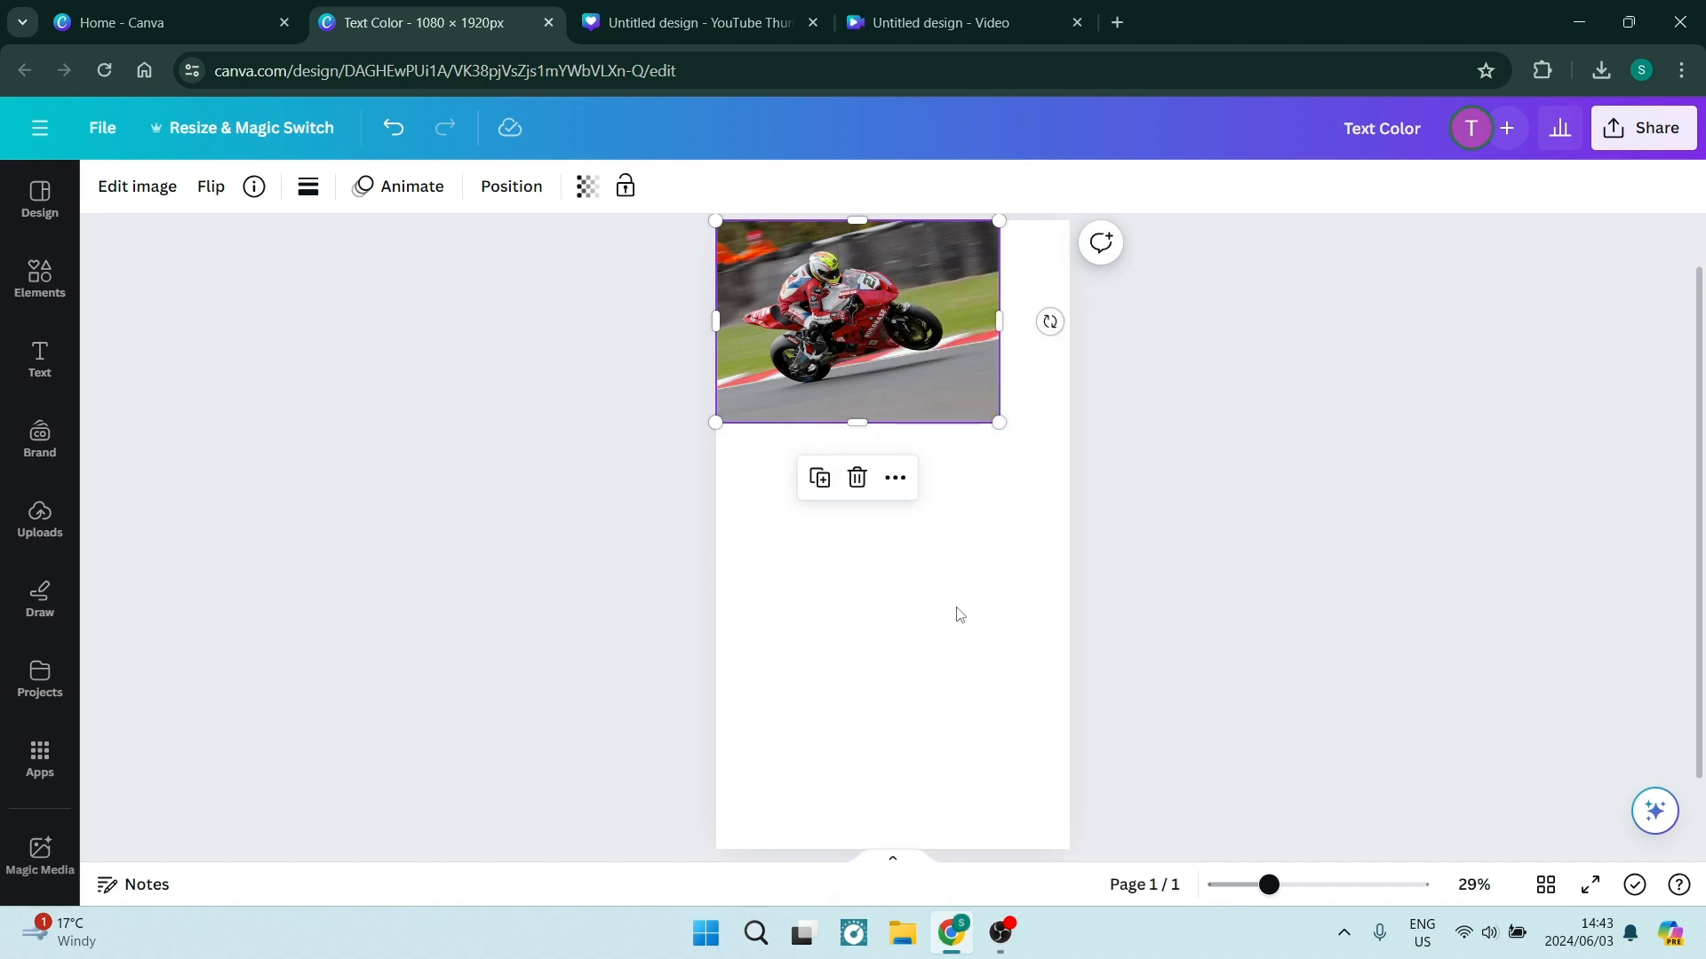
- Paste a second motorcycle photo directly beneath the first one
right_click(959, 614)
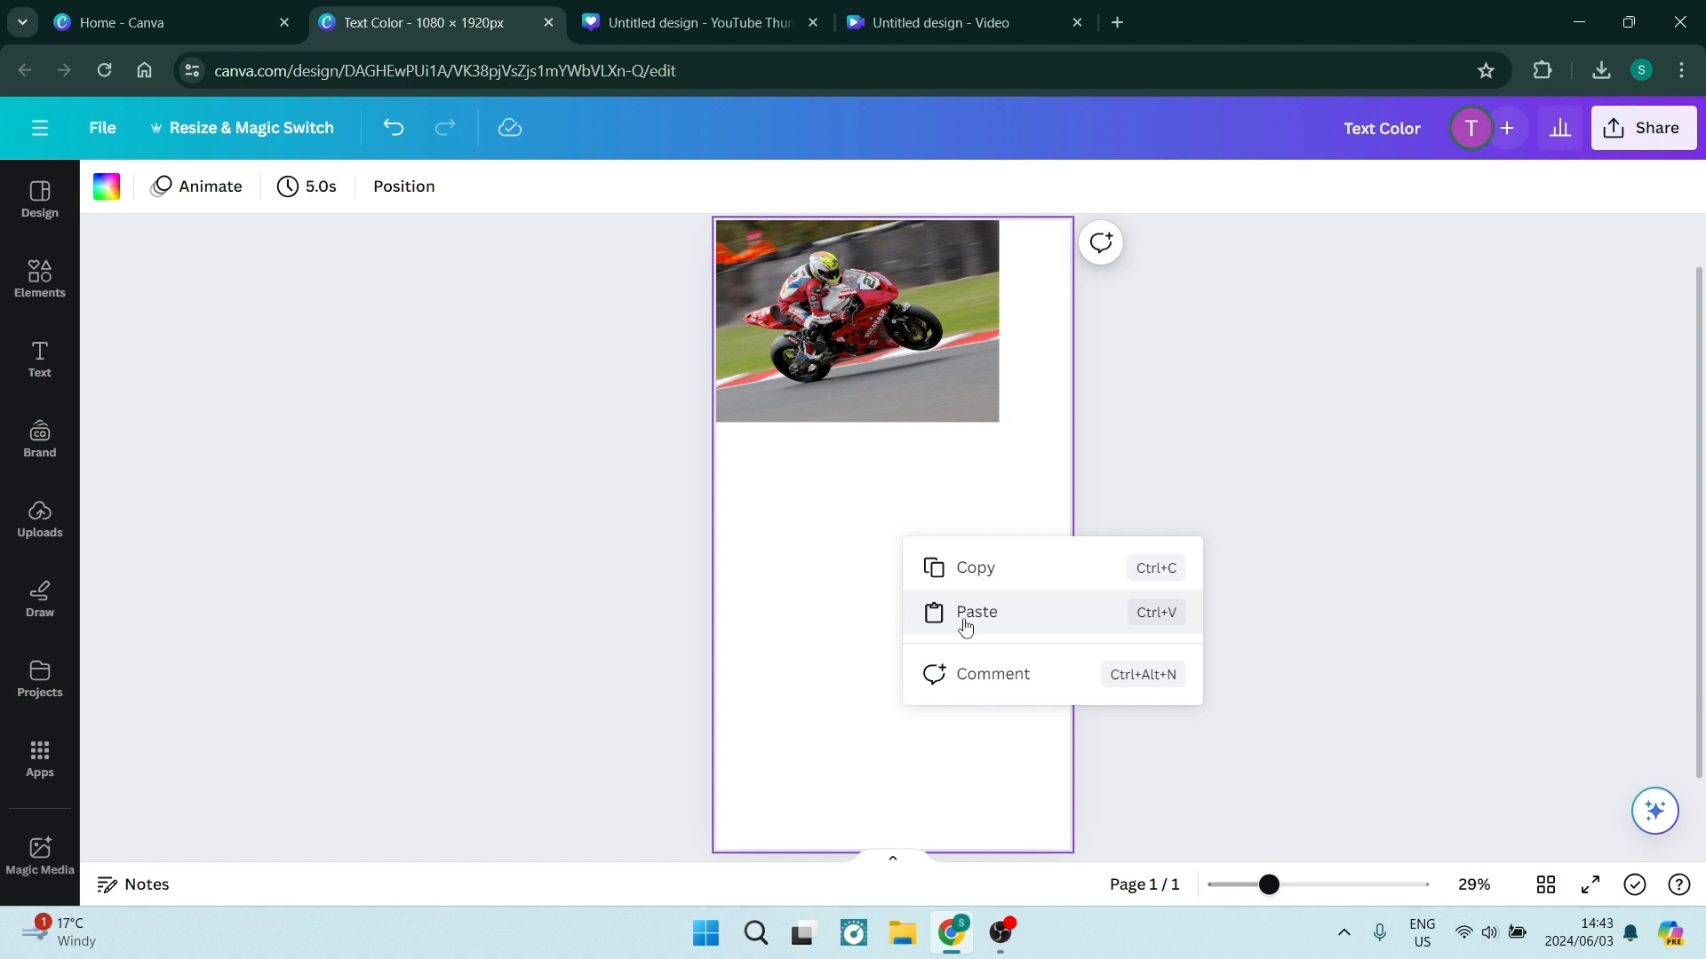
left_click(975, 612)
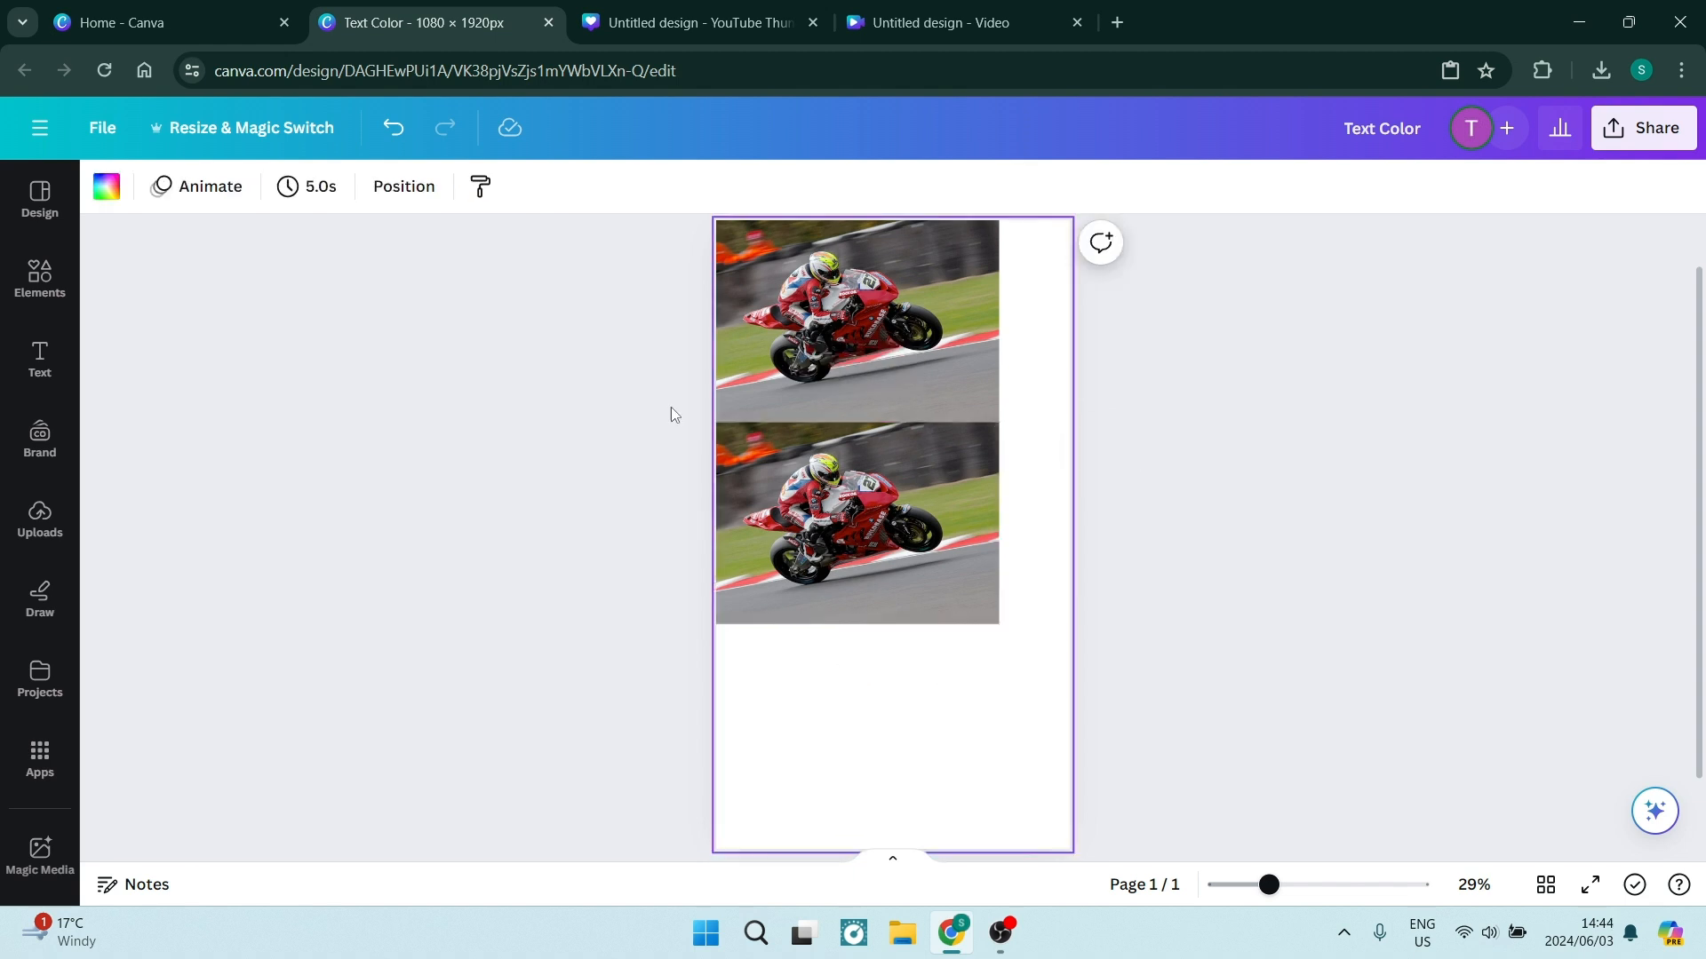
left_click(870, 568)
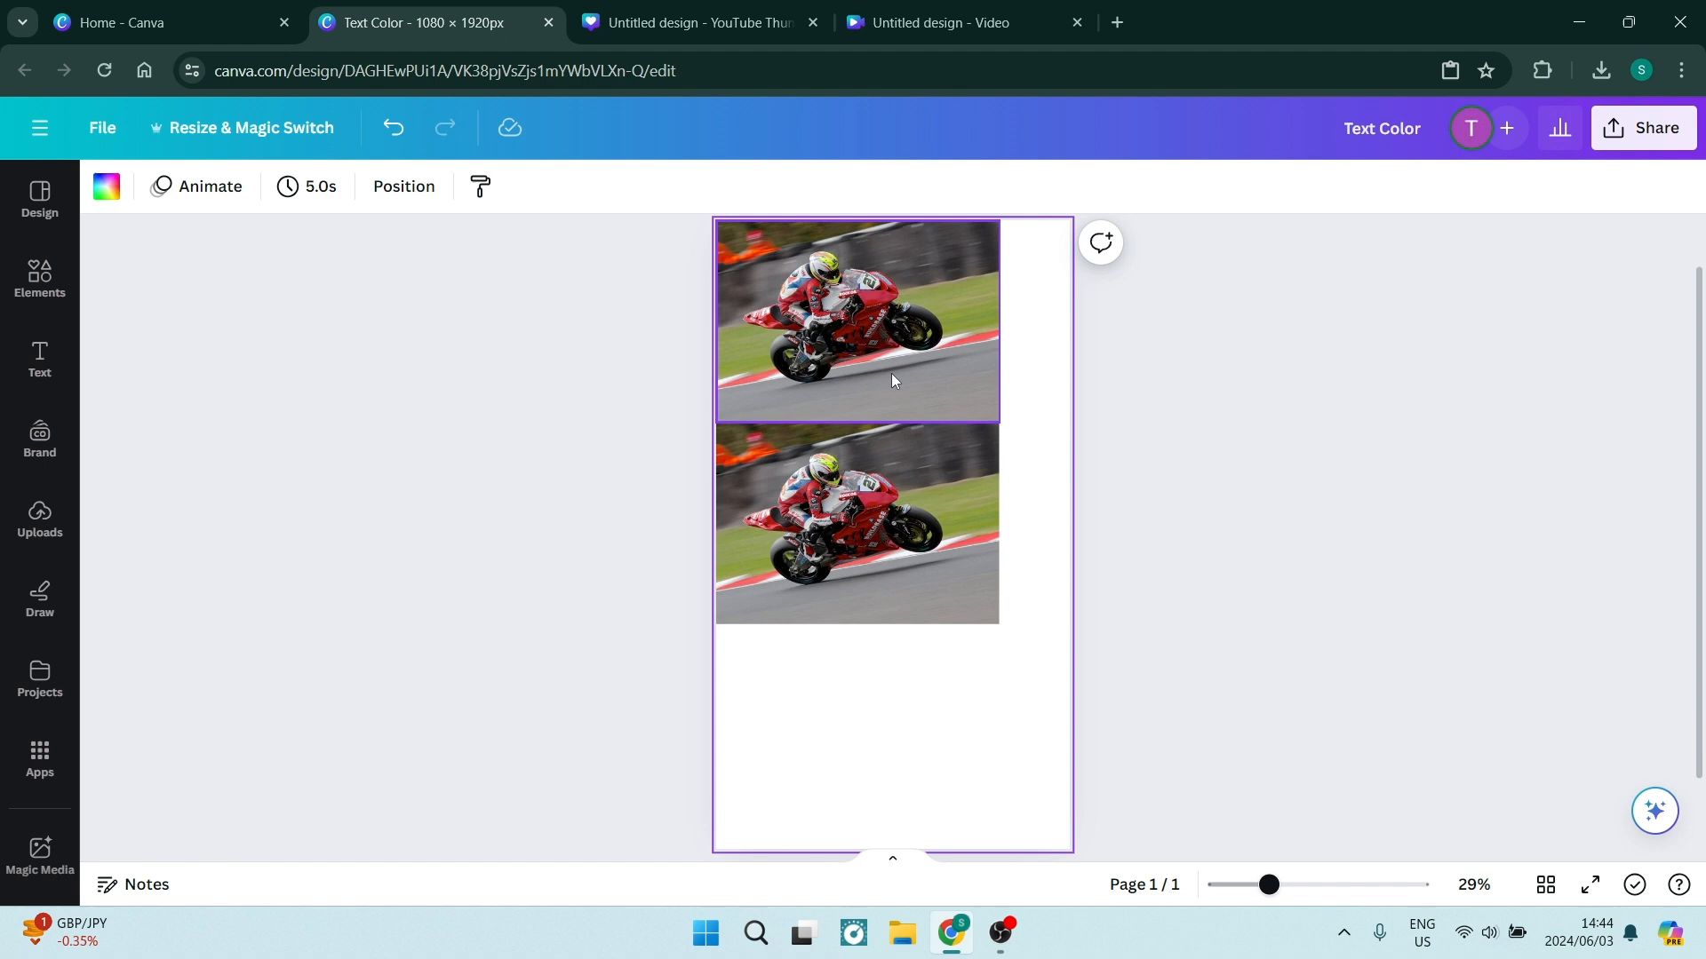
- Select both stacked motorcycle photos together for copying
left_click(858, 321)
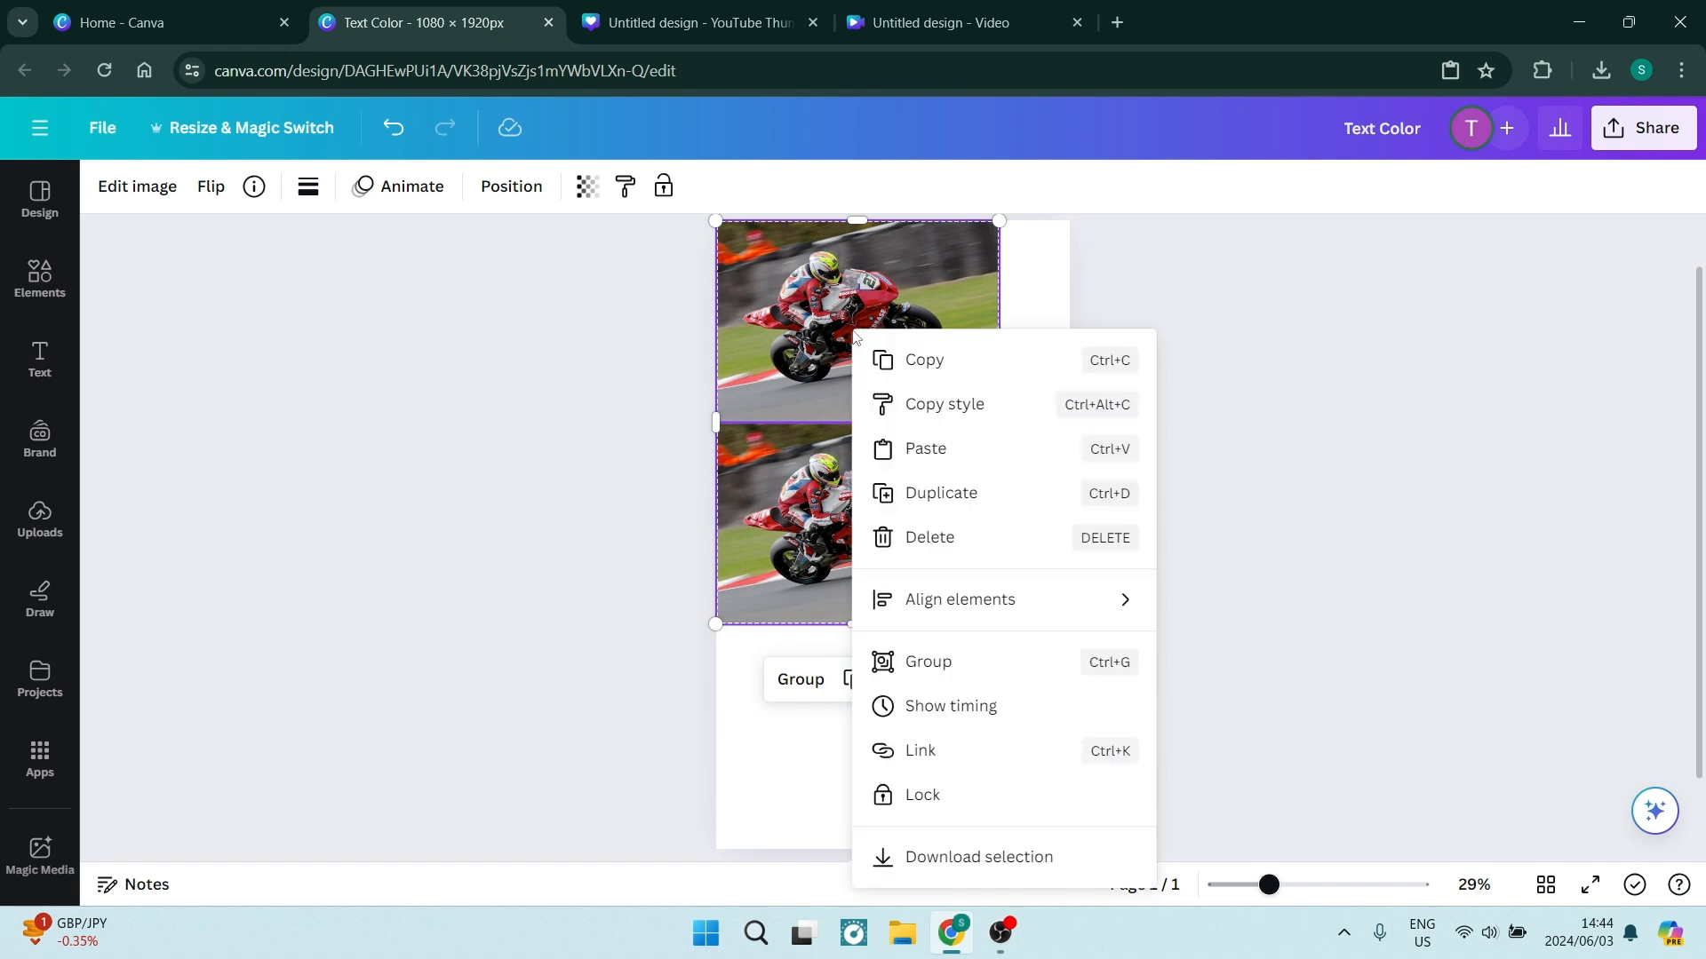
mouse_move(946, 360)
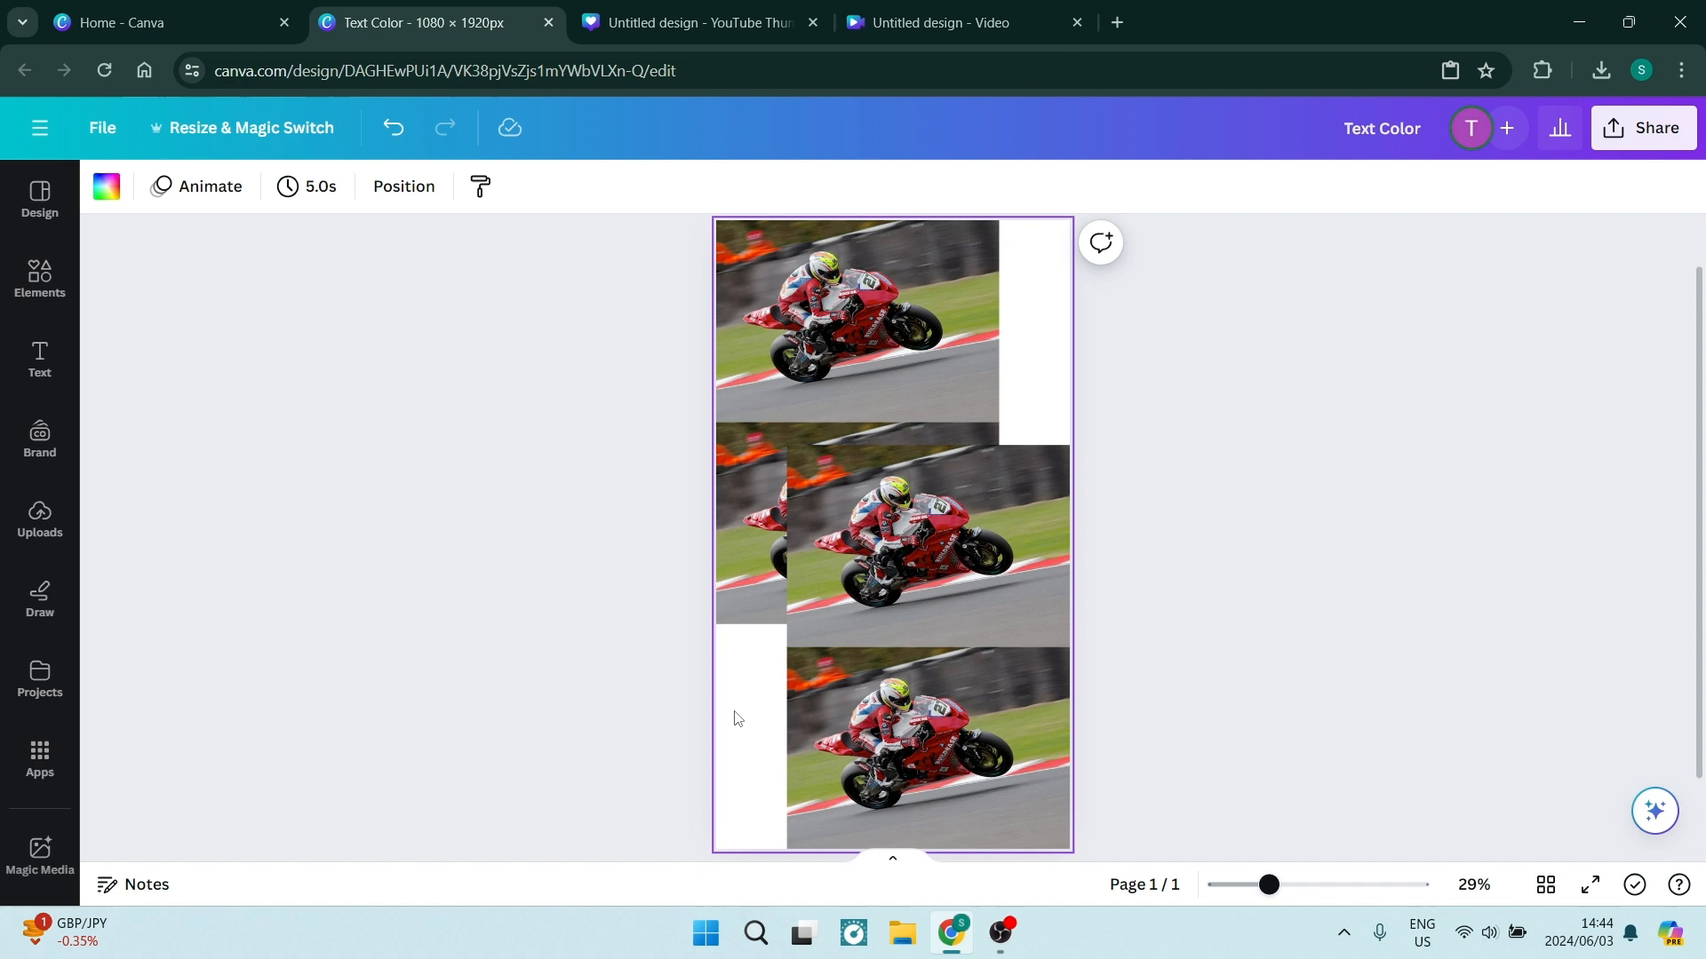
mouse_move(757, 125)
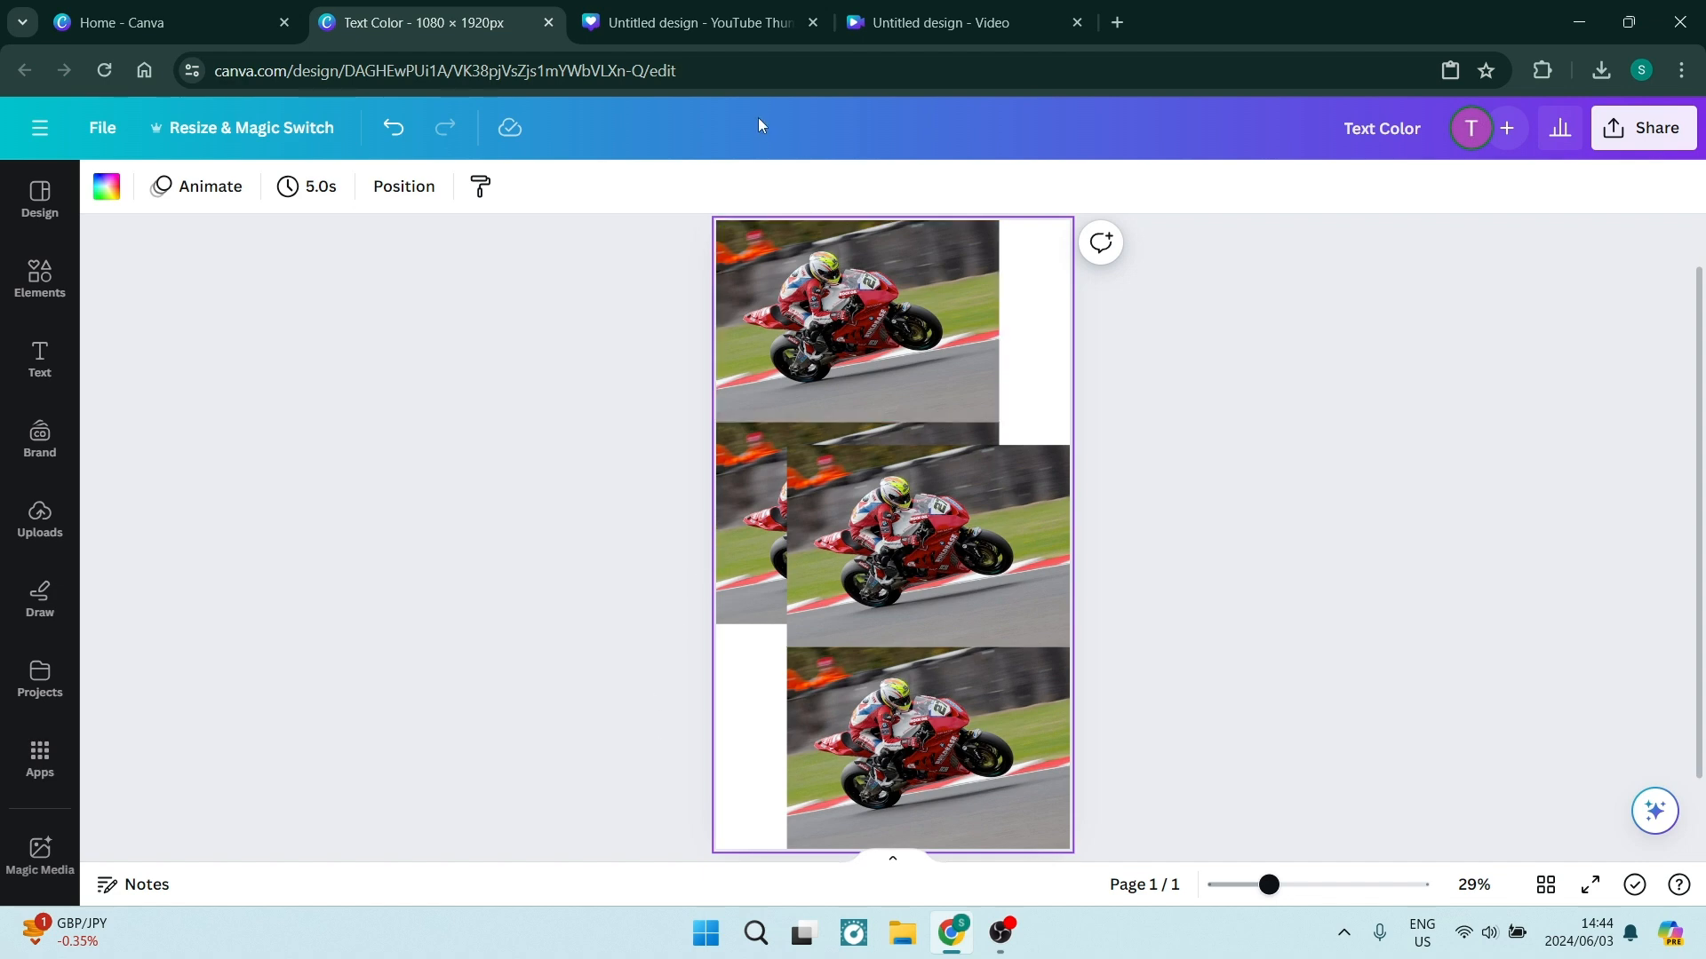
- Bring the HOW TO HARBOR thumbnail image from the YouTube design onto the tall page
left_click(697, 22)
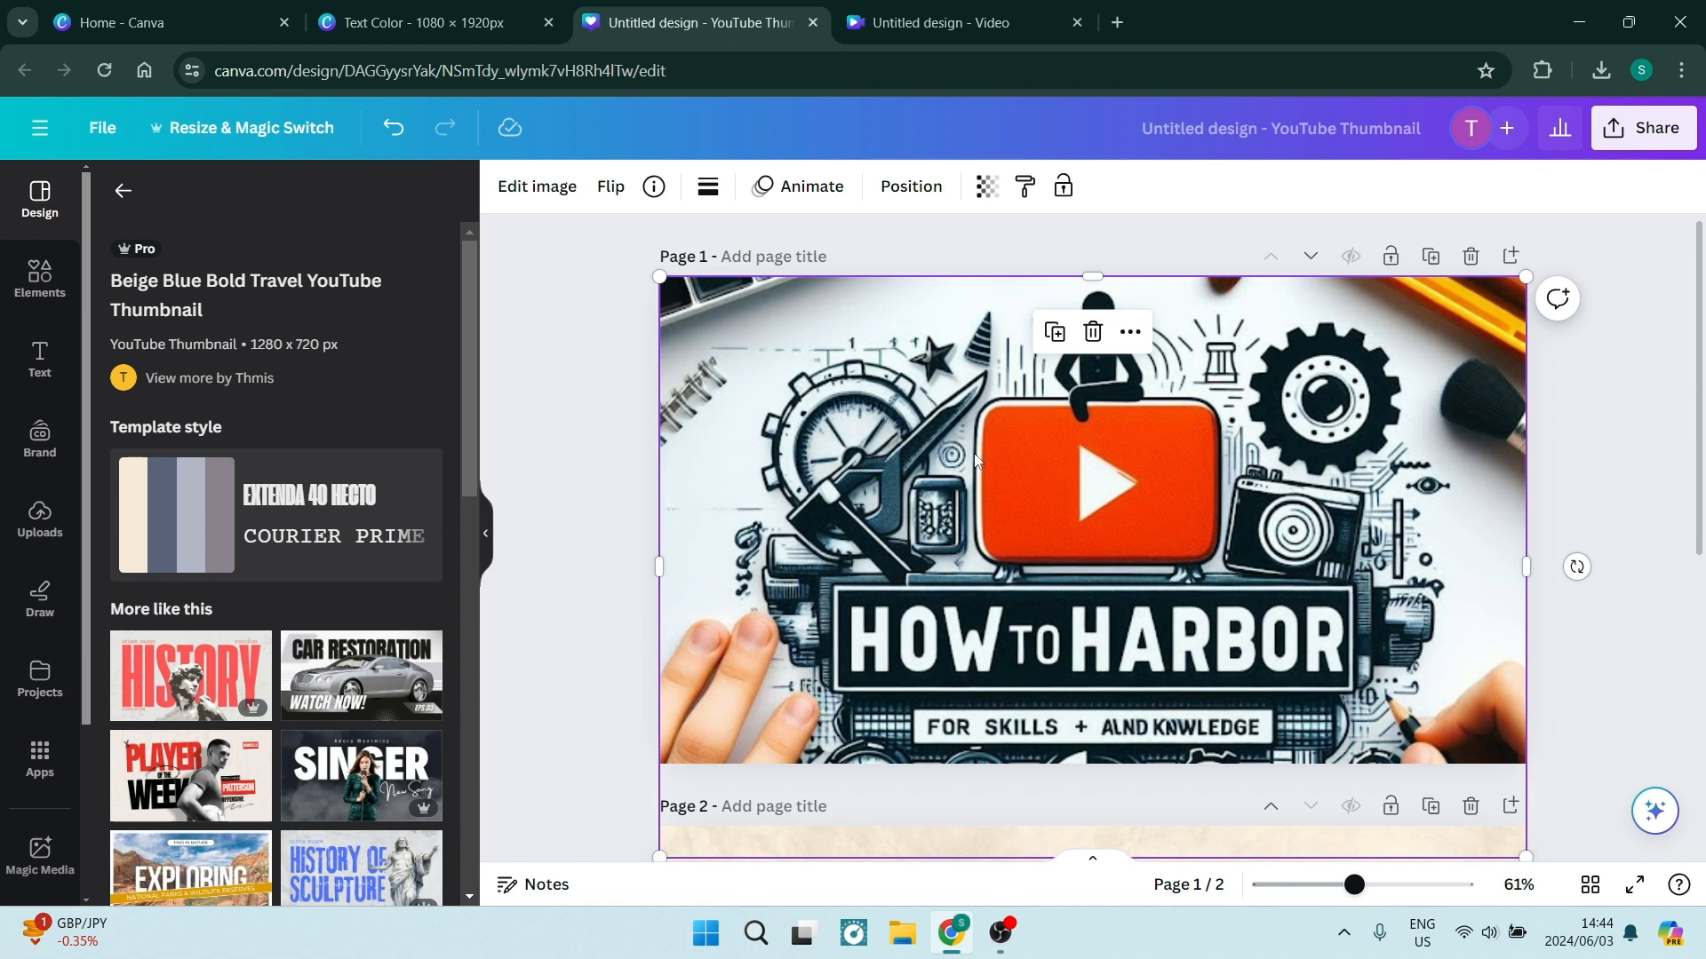
left_click(425, 22)
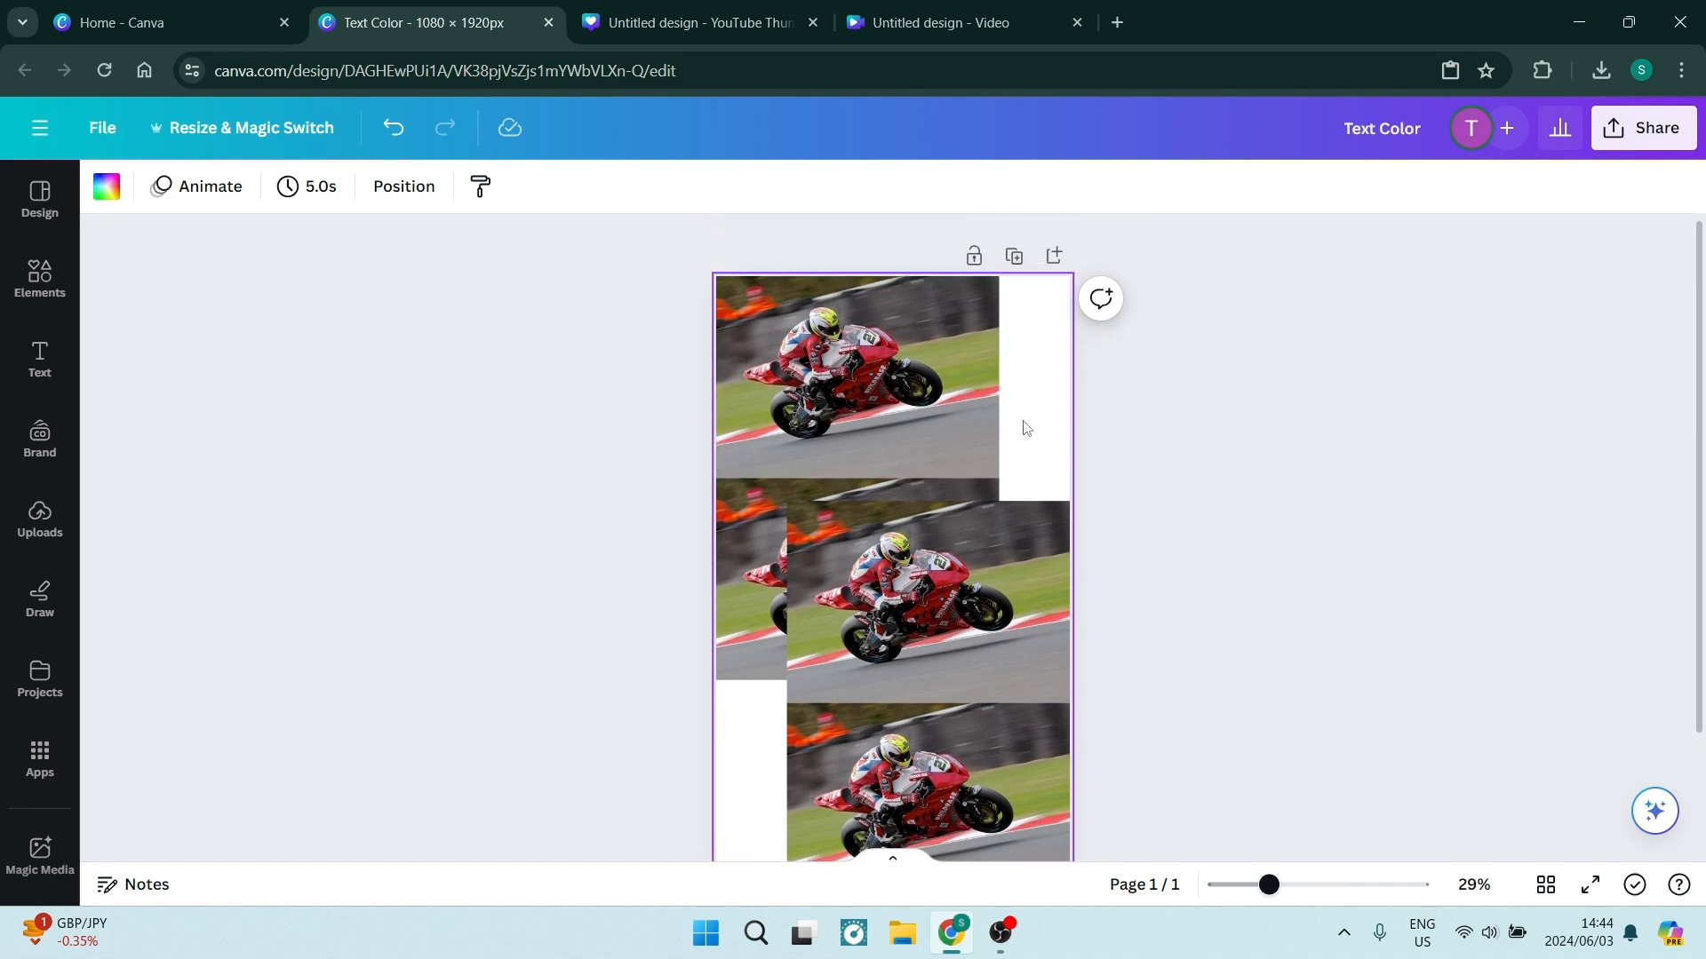
left_click(892, 391)
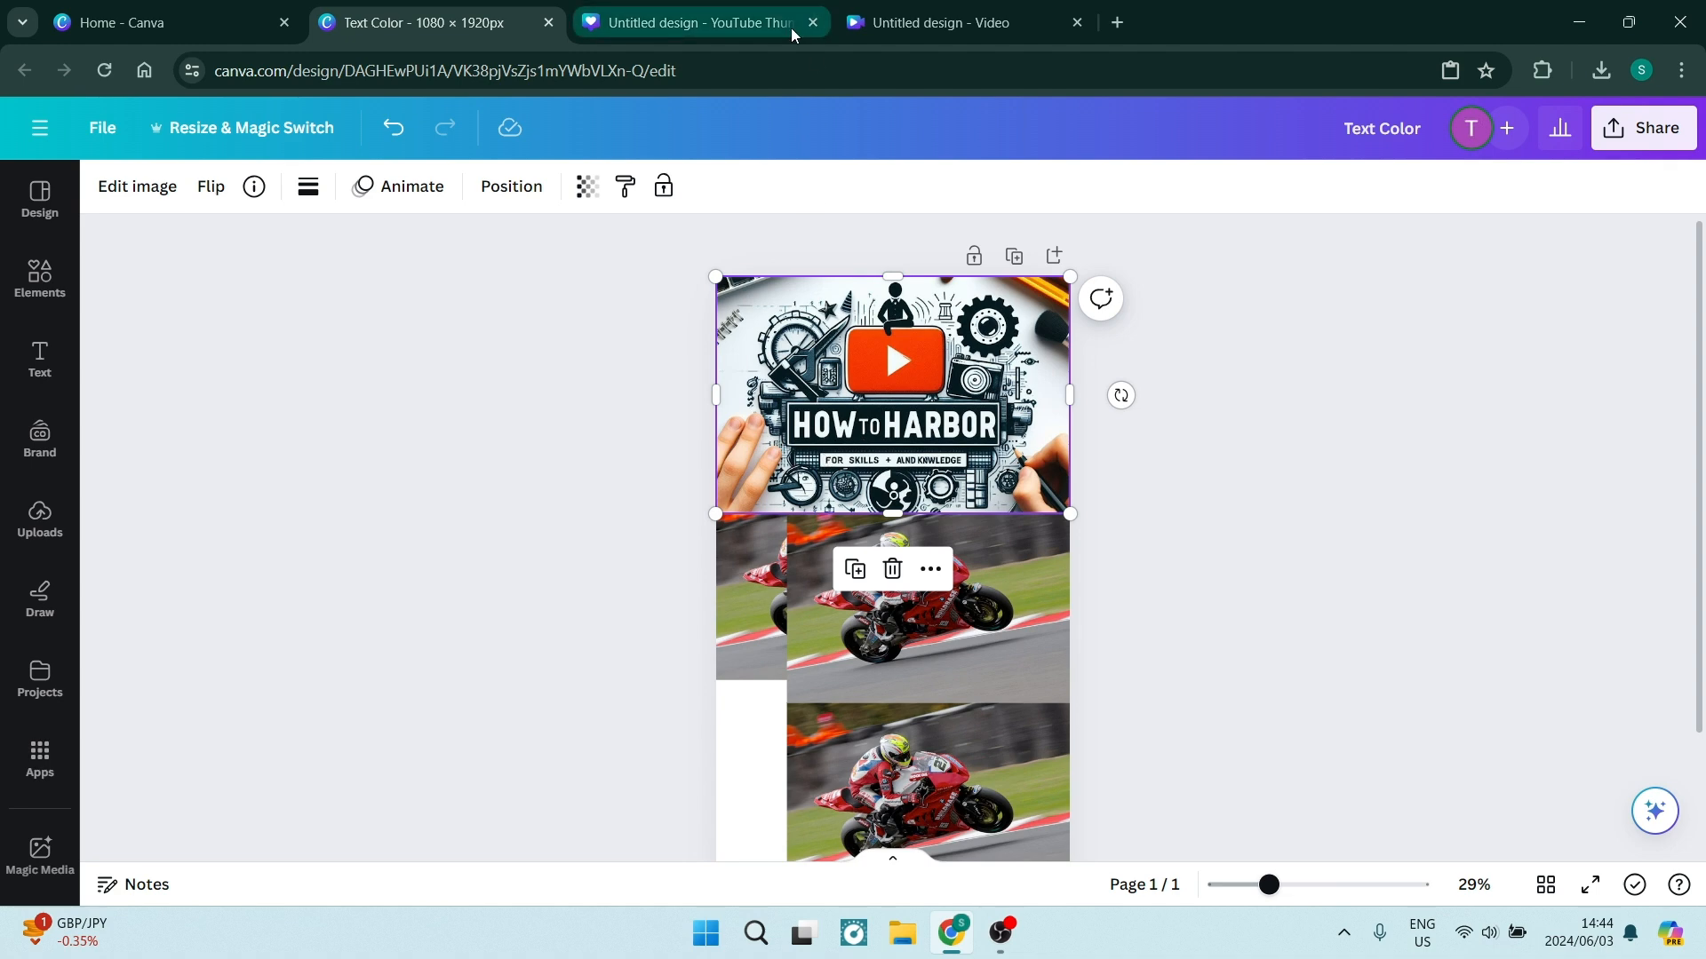
left_click(702, 22)
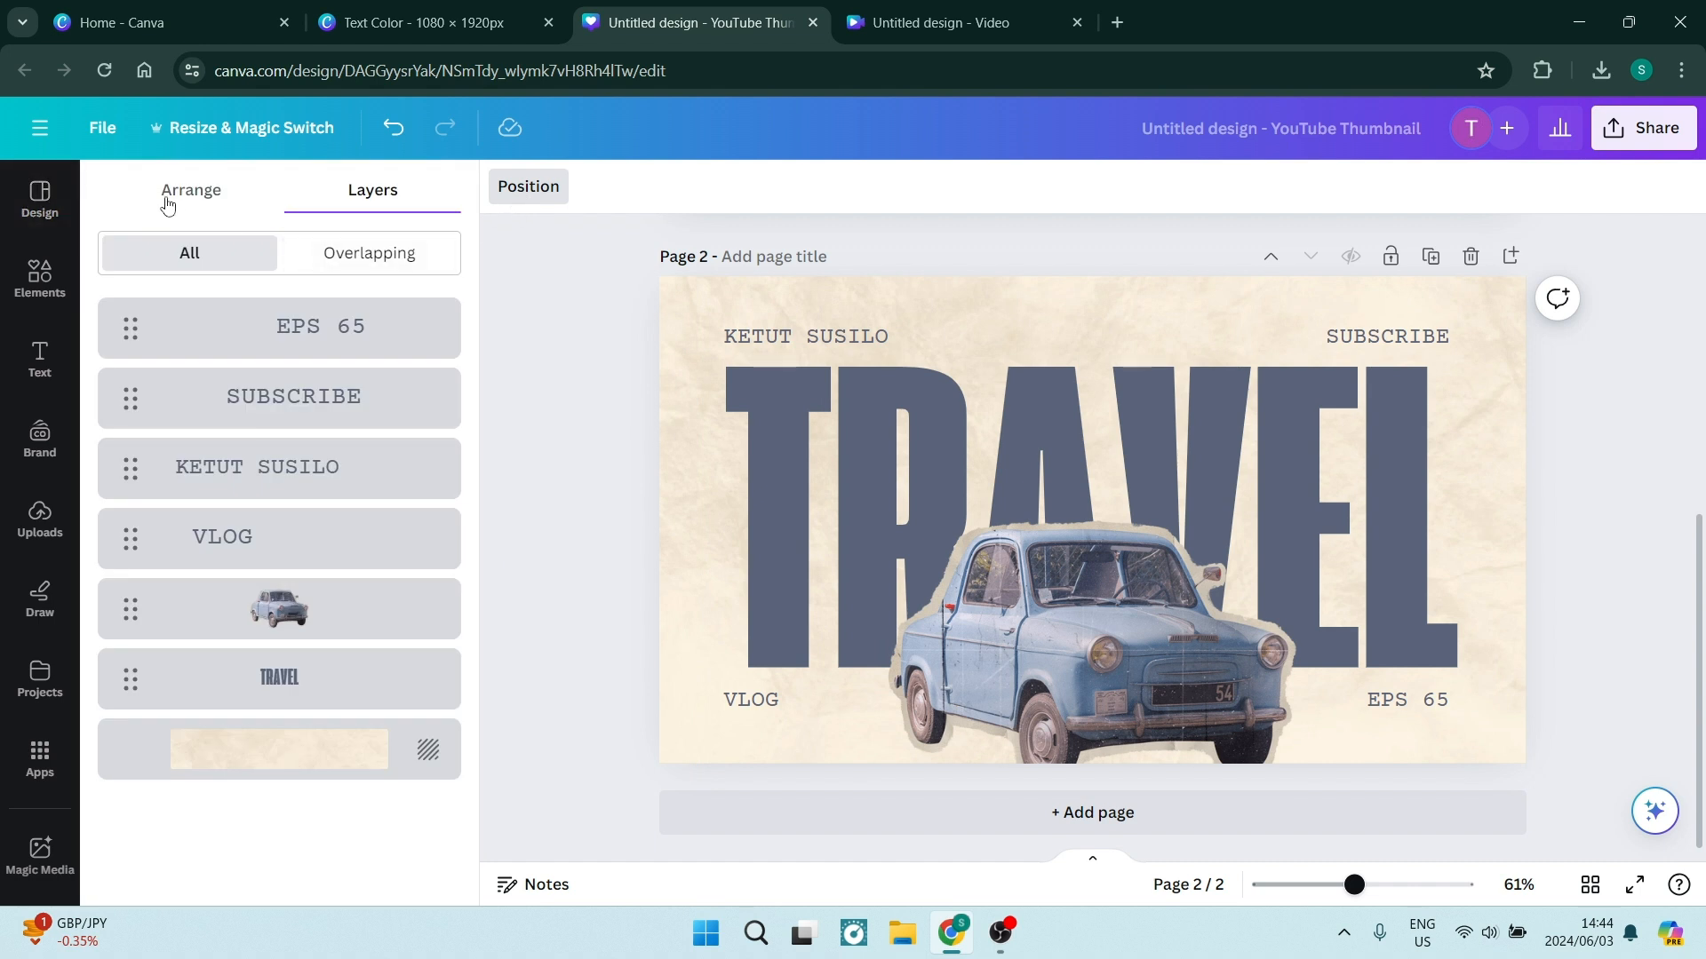
mouse_move(323, 375)
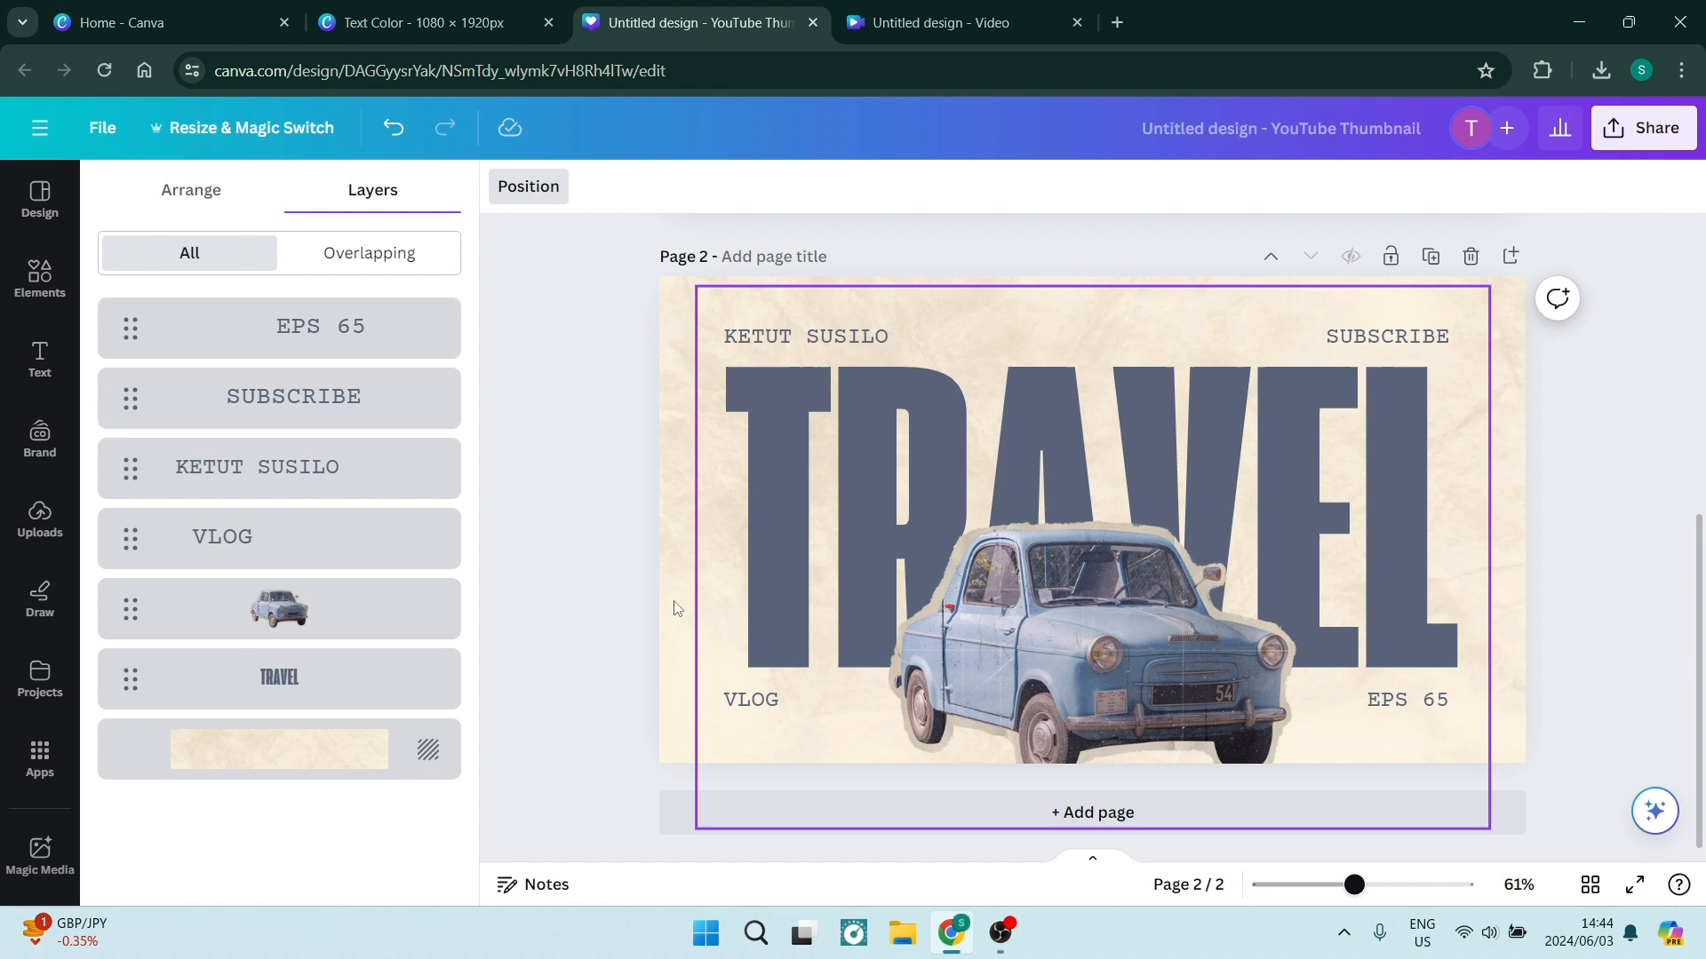
- Copy the travel thumbnail's text, car and beige paper background layers onto the tall design
left_click(278, 325)
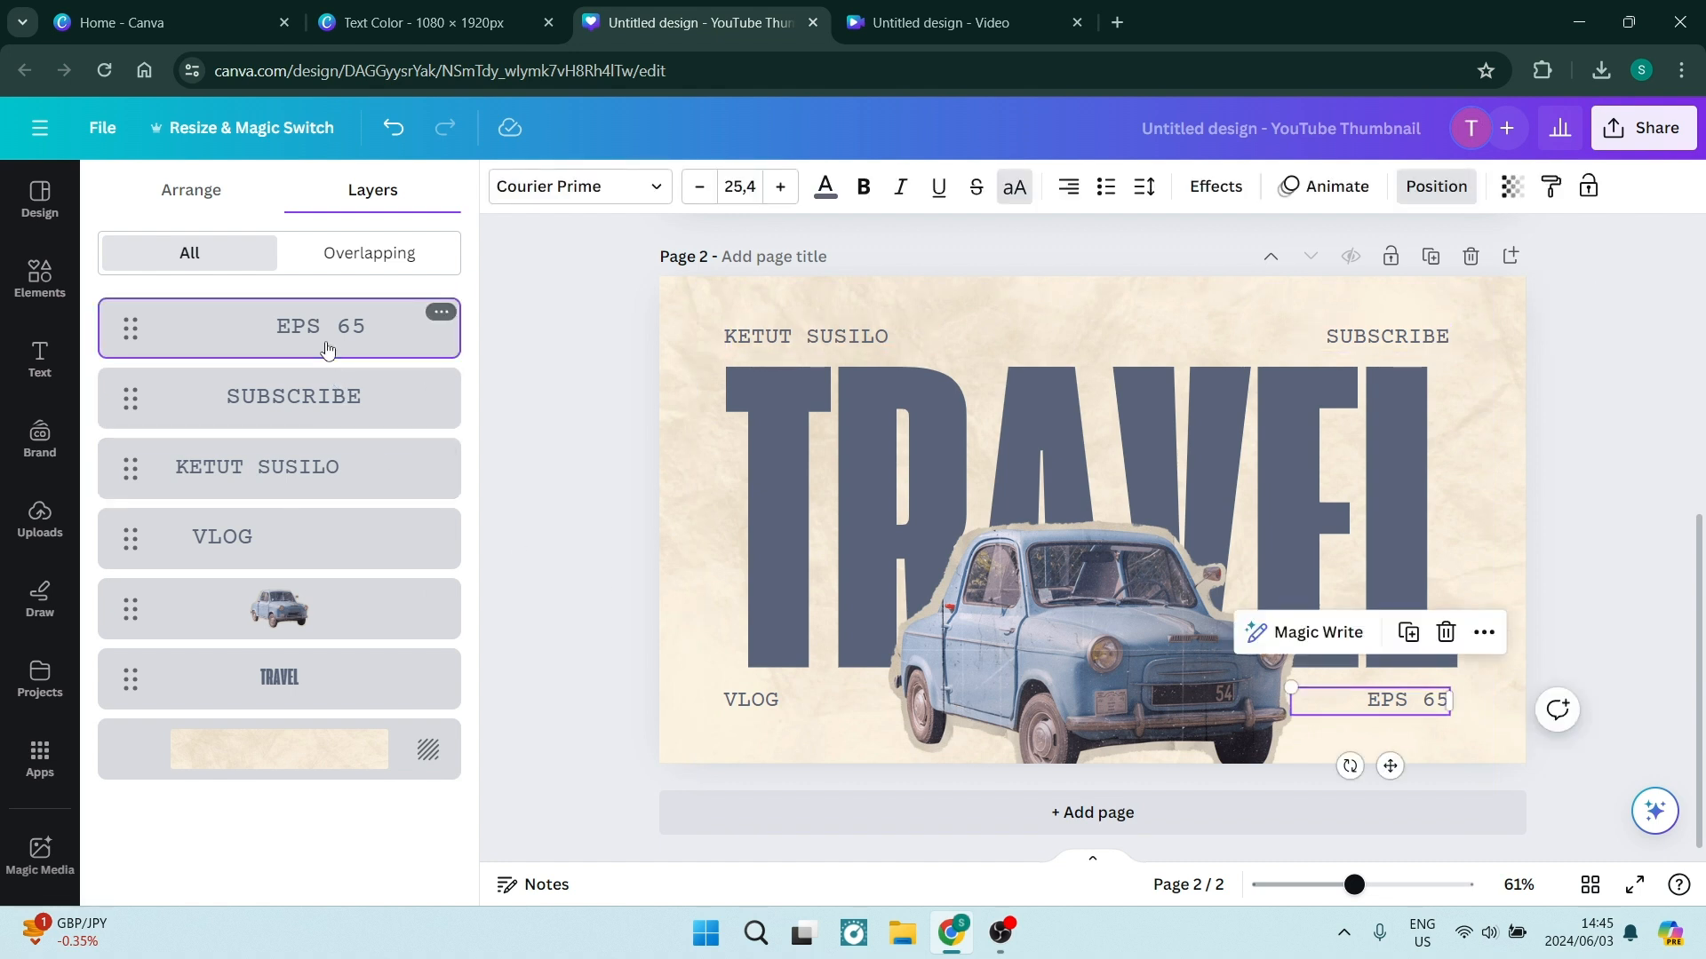
left_click(278, 466)
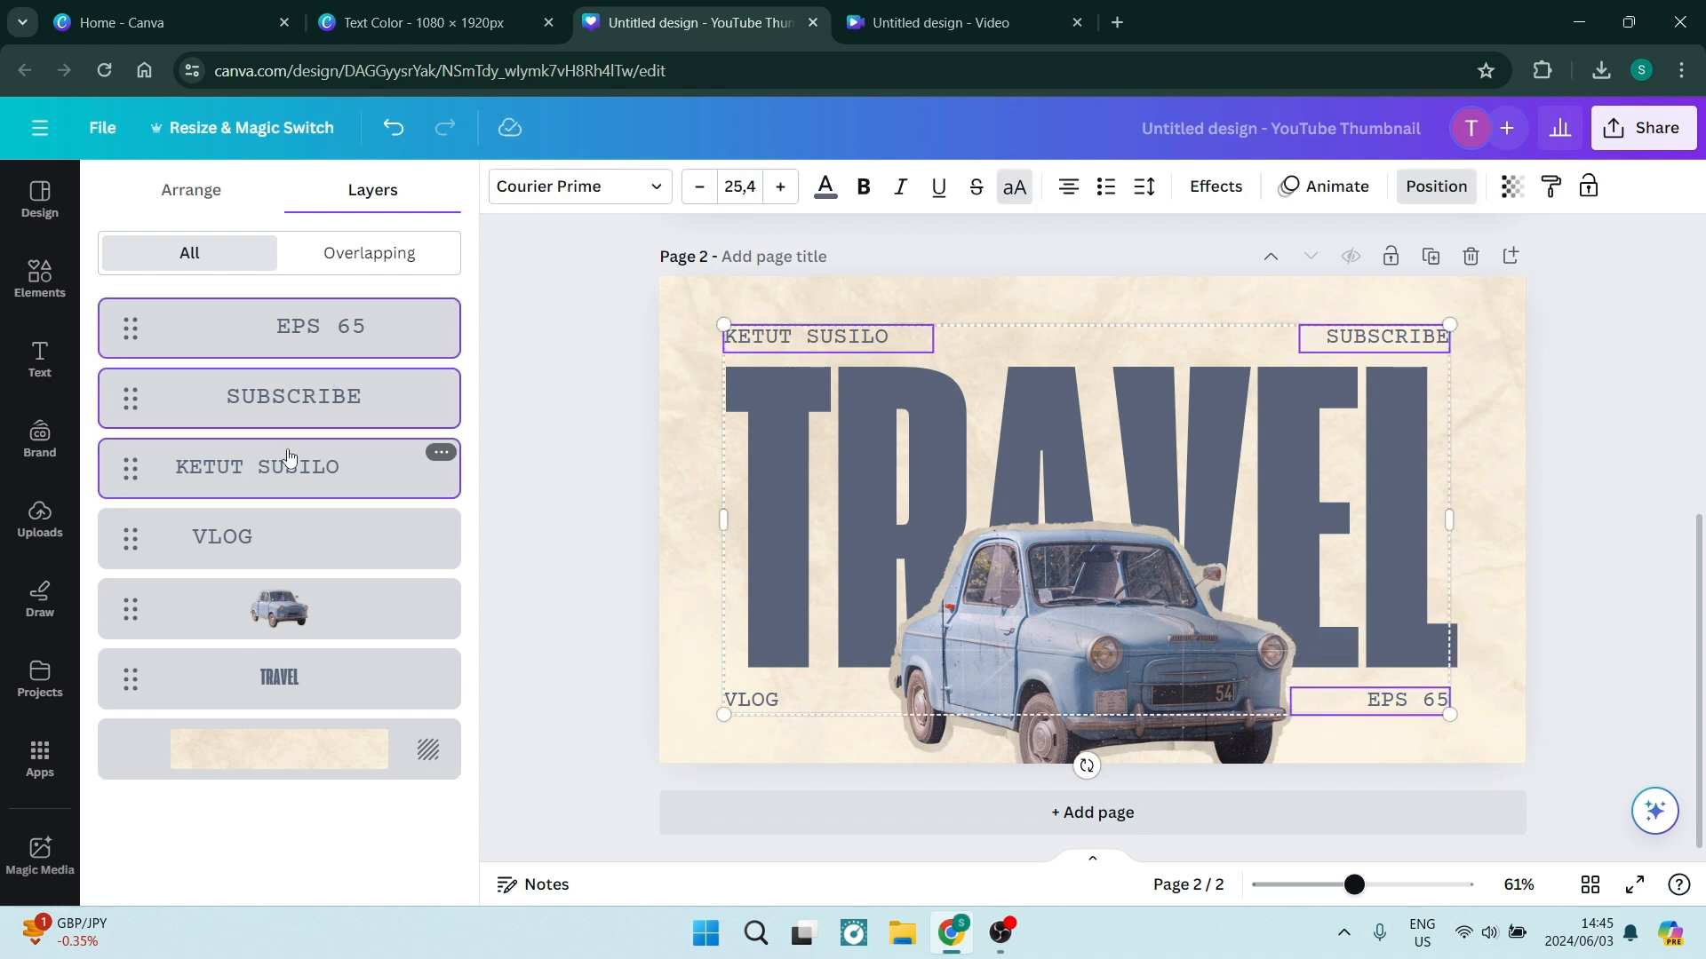
left_click(279, 748)
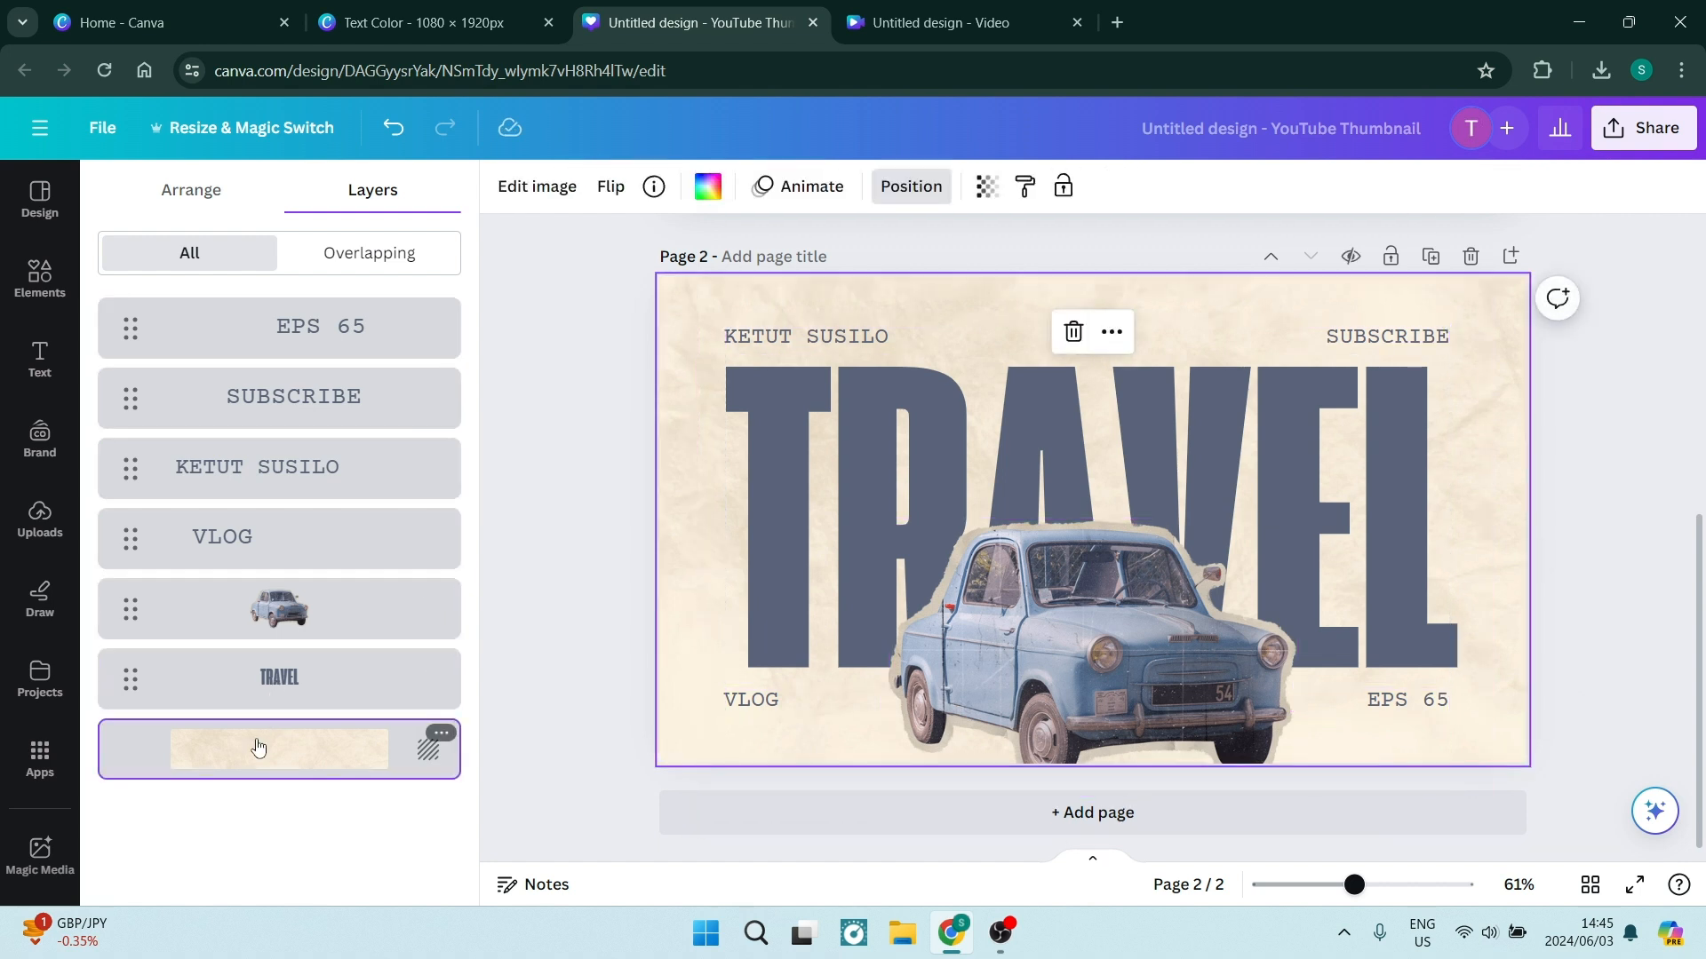
left_click(958, 451)
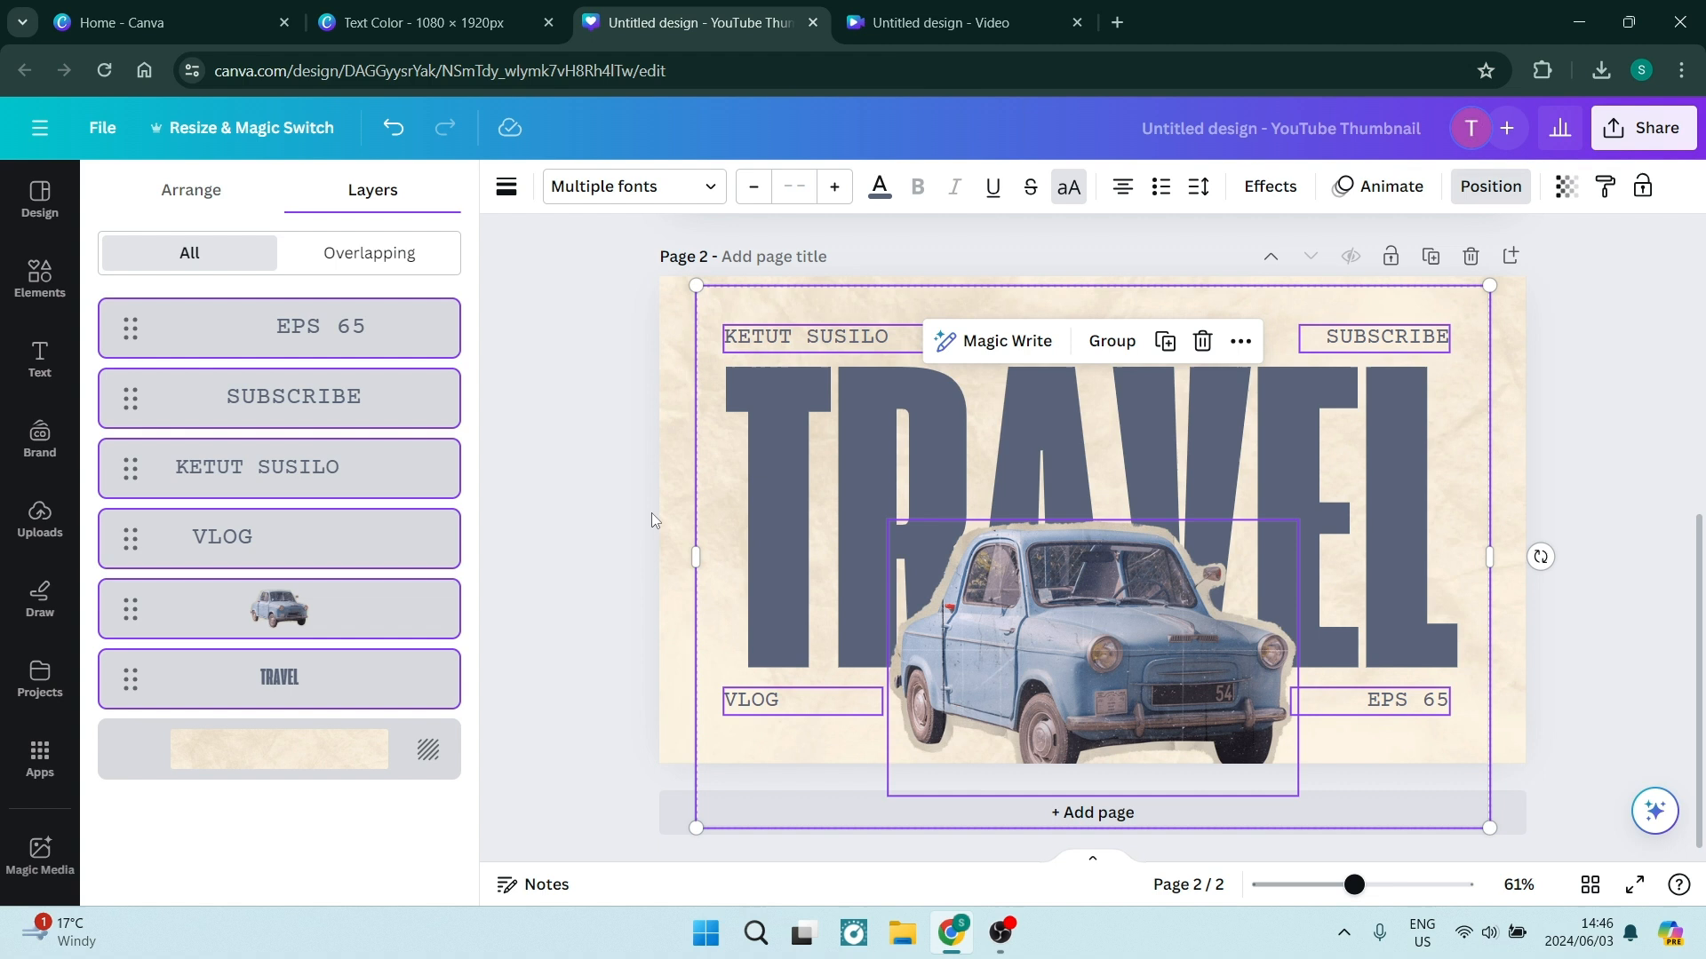
left_click(425, 22)
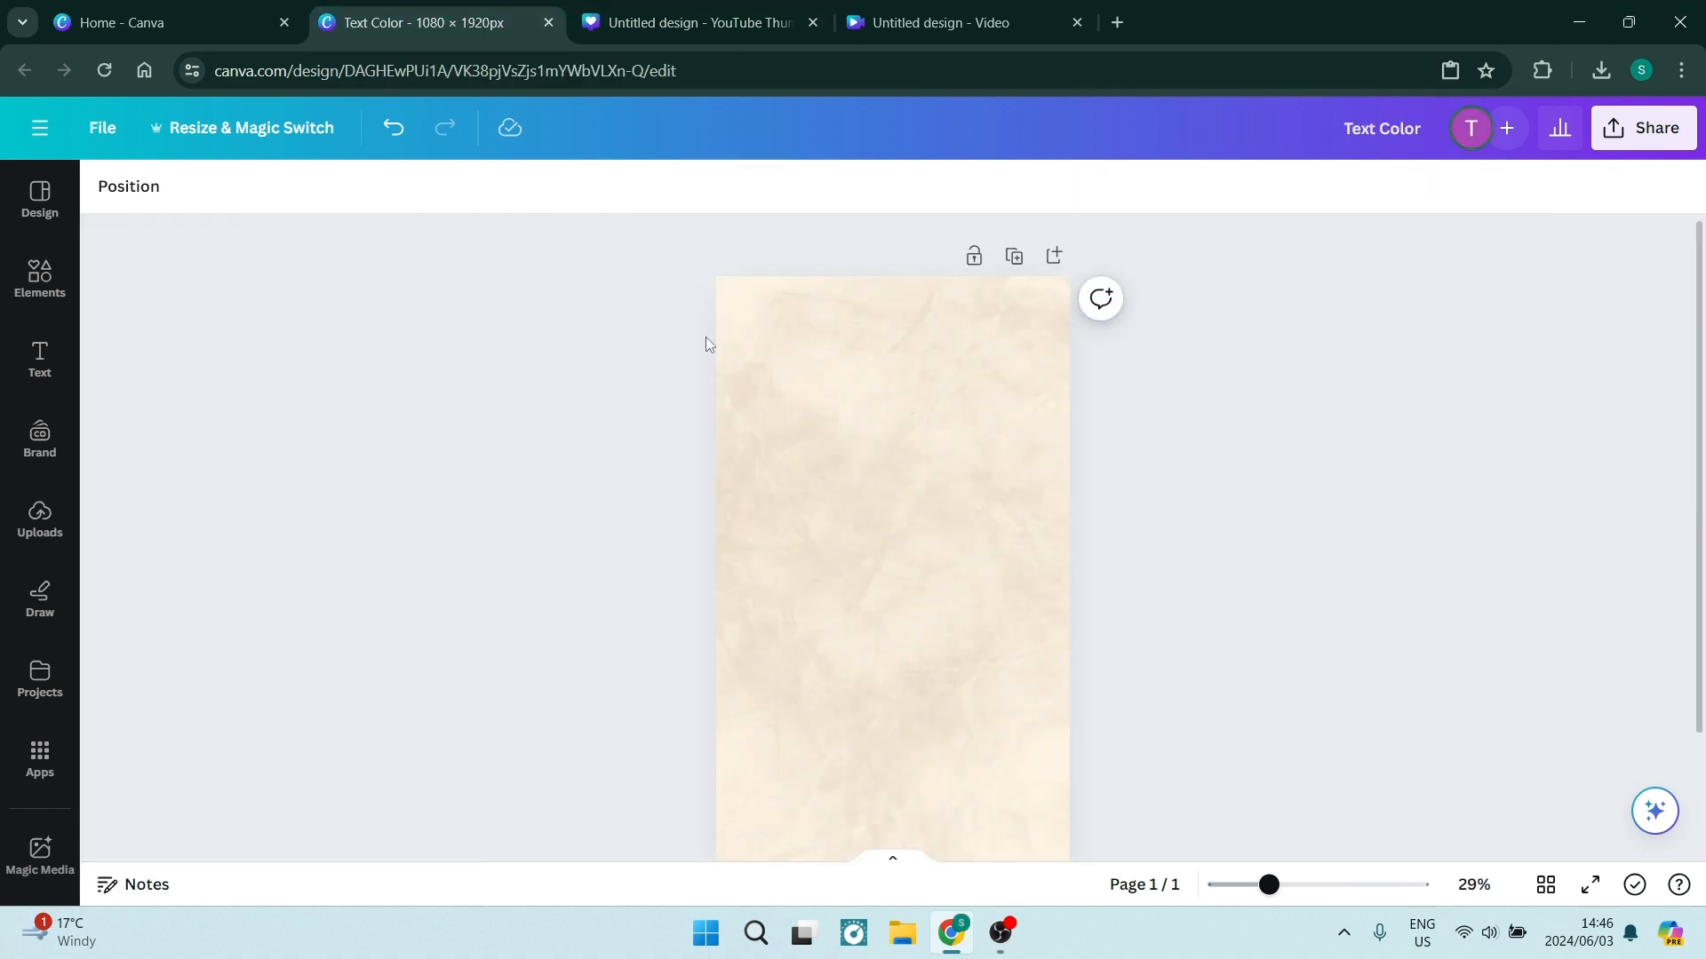
left_click(892, 544)
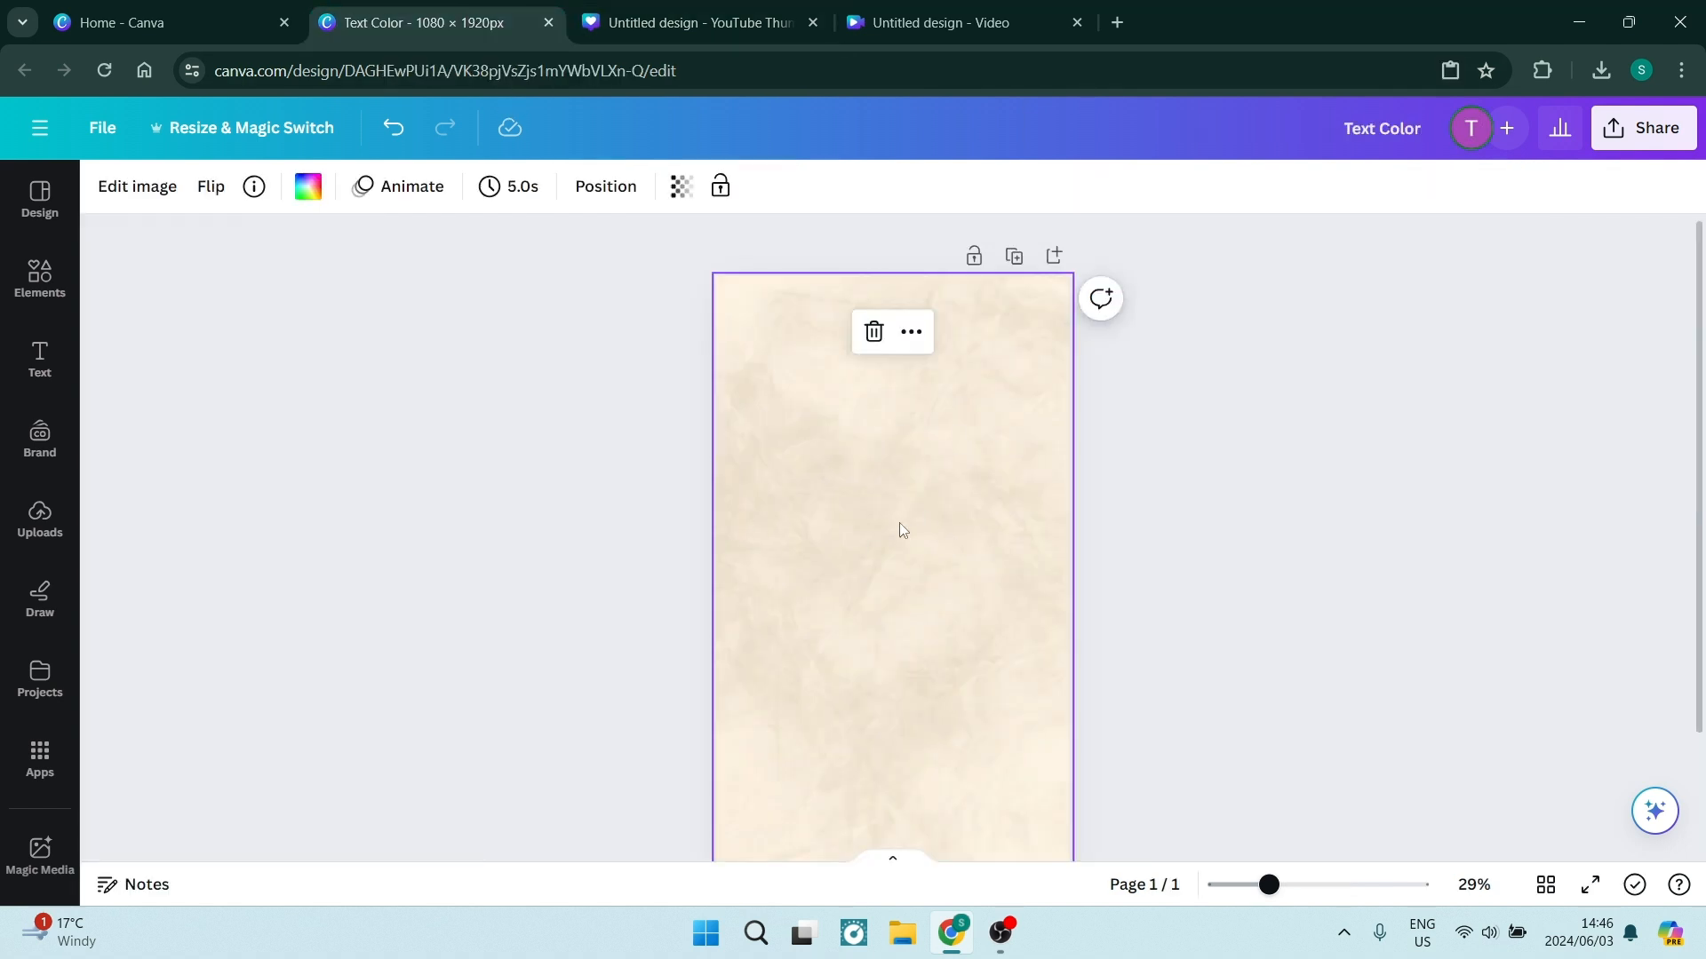